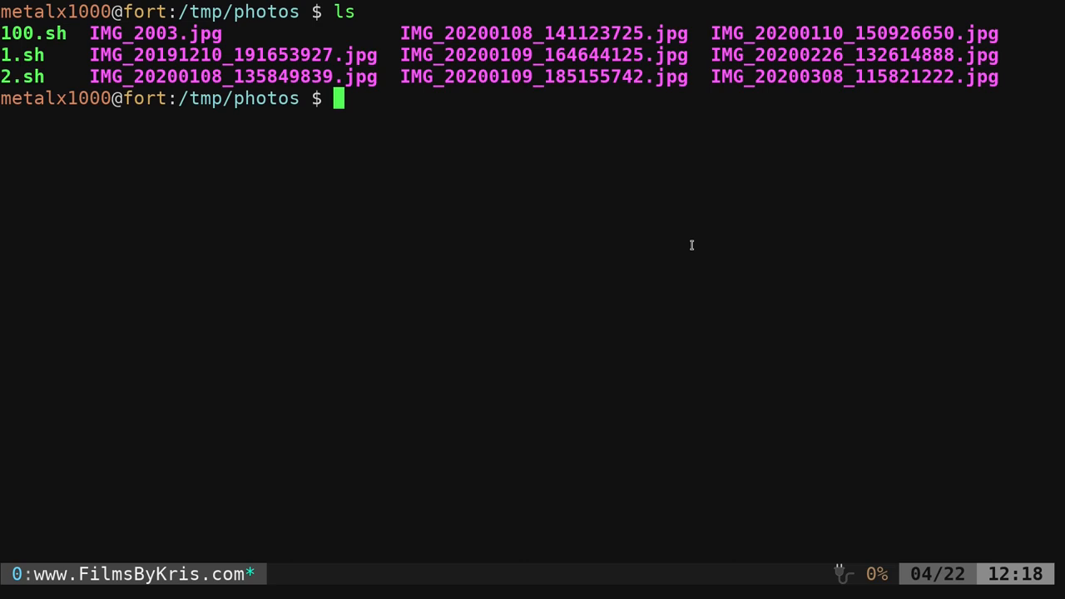
mouse_move(464, 229)
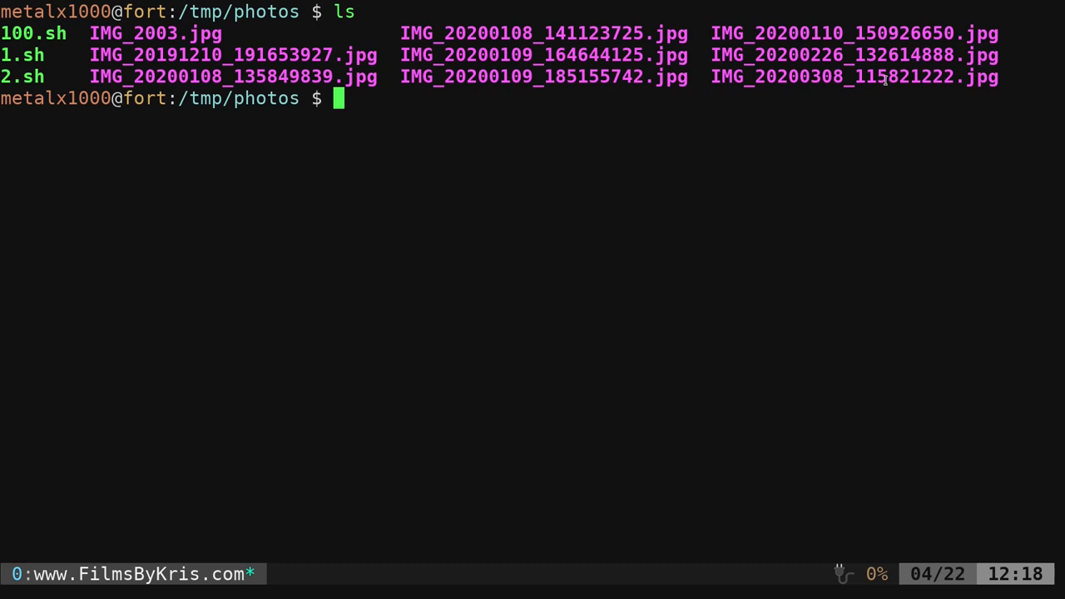
mouse_move(253, 231)
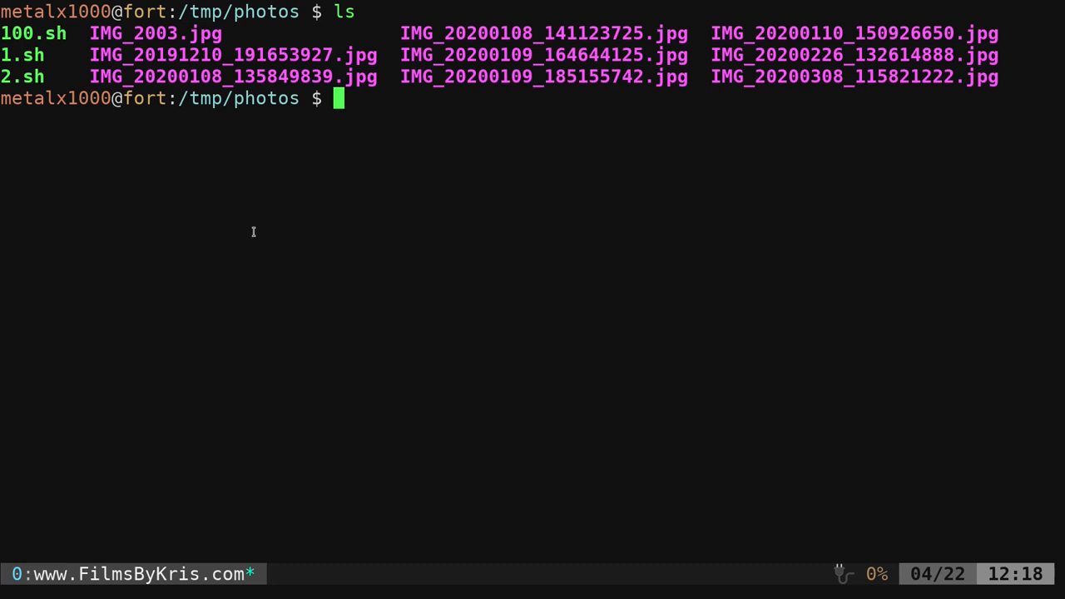
- Run xdg-open IMG_2003.jpg to view the photo in the default image viewer
text(xdg-ope)
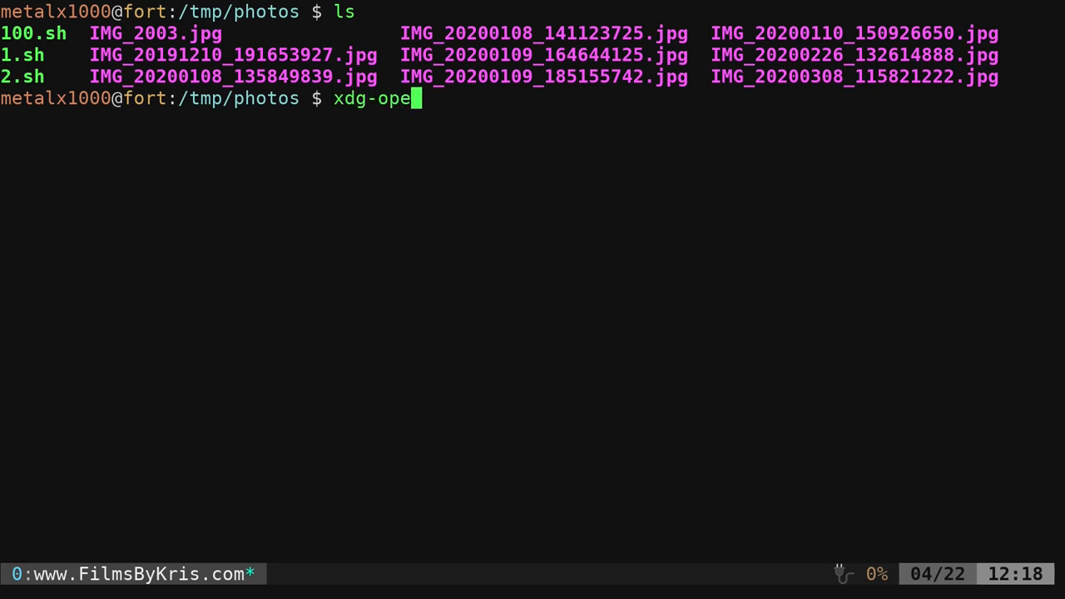
text(n)
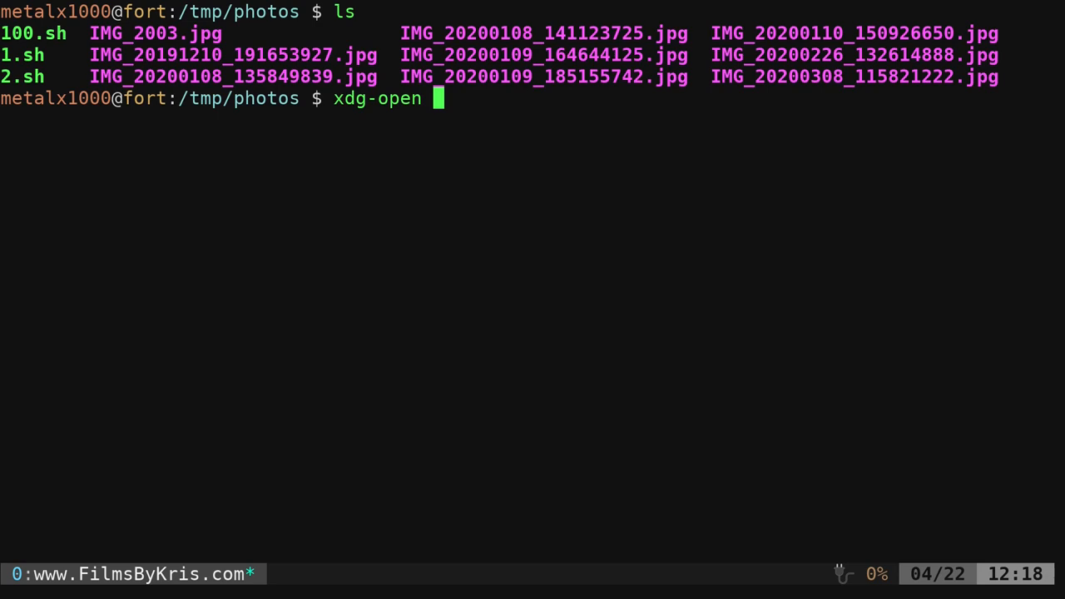
double_click(155, 34)
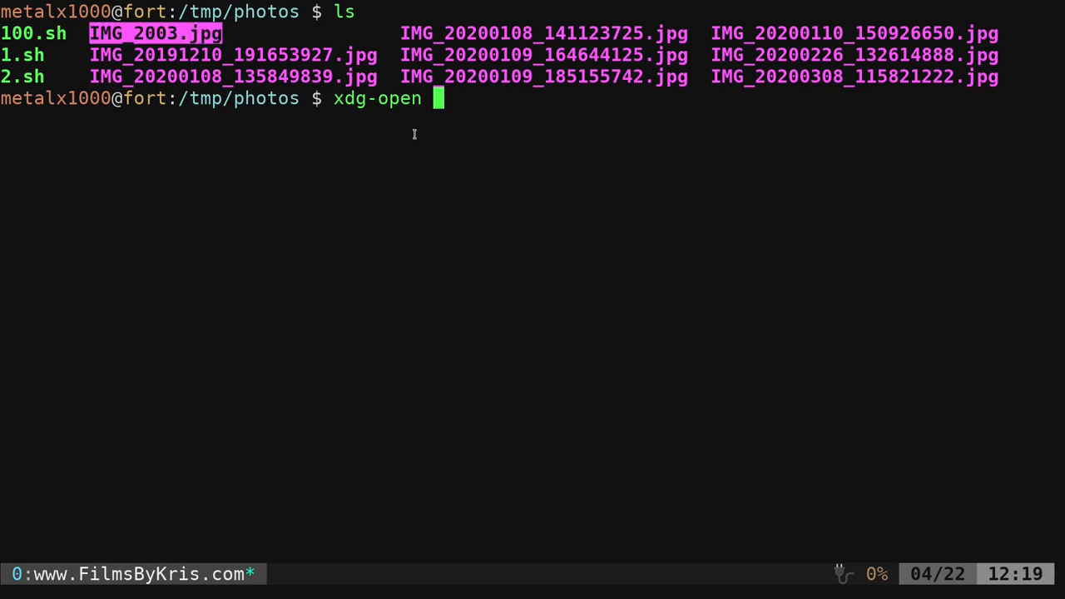
text(IMG_2003.jpg)
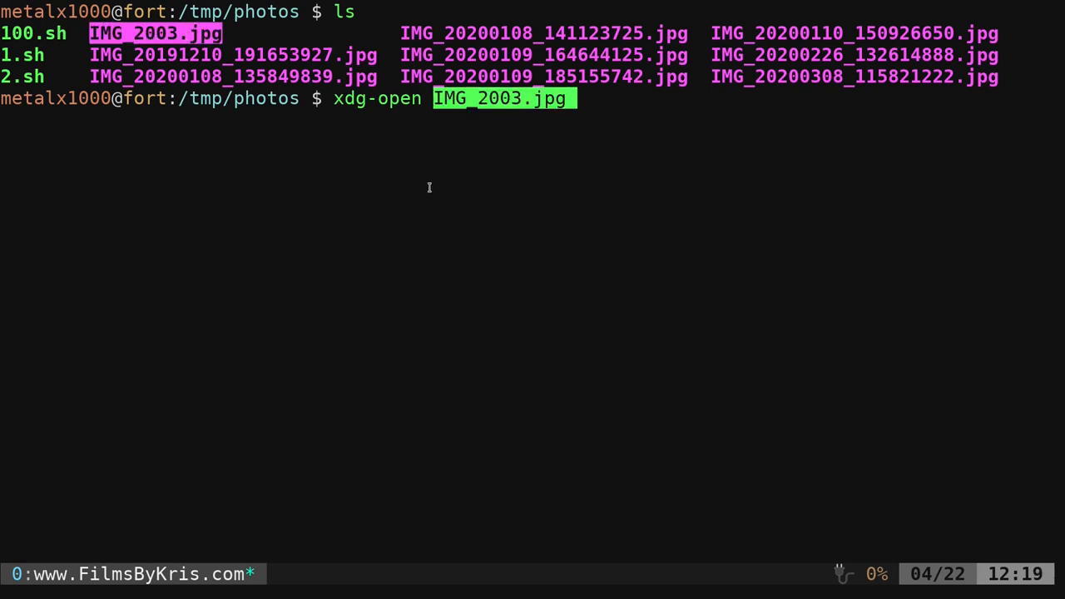
key(Return)
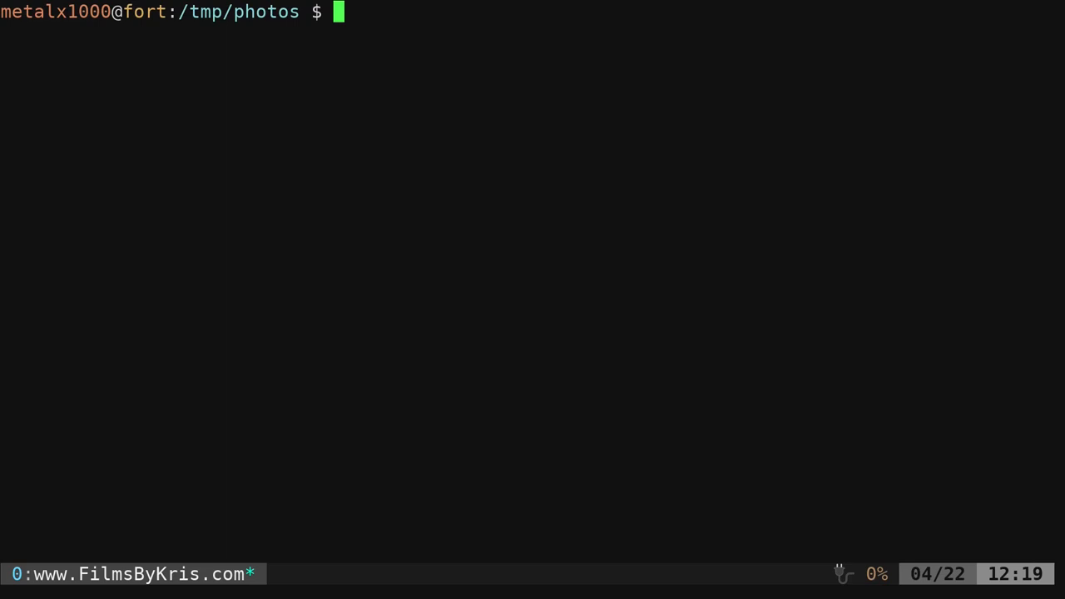
- View the 1.sh grayscale-conversion script in Vim and quit back to the shell
text(v)
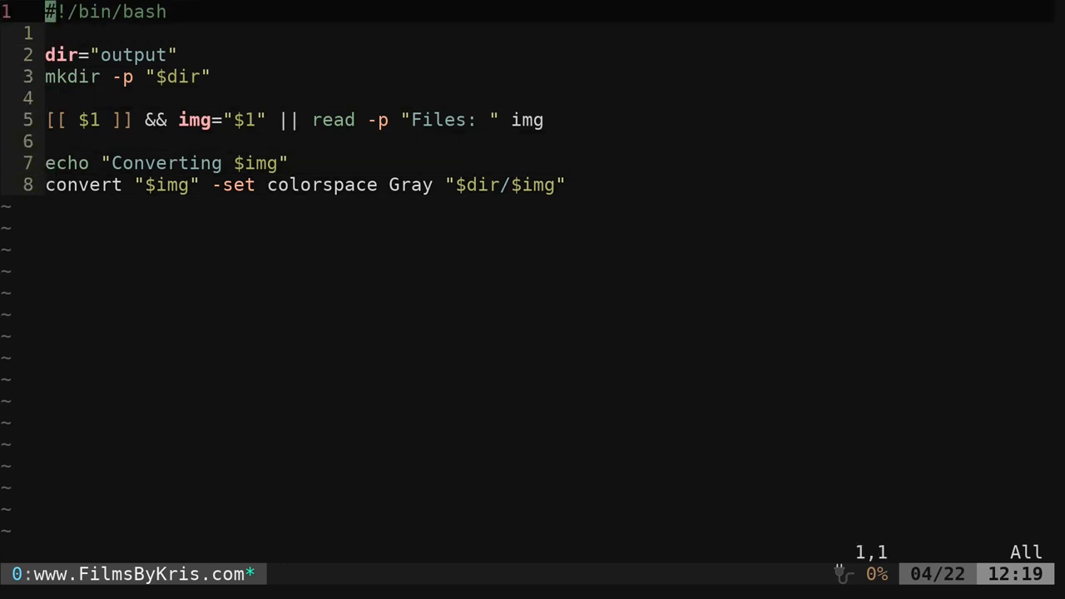
key(j)
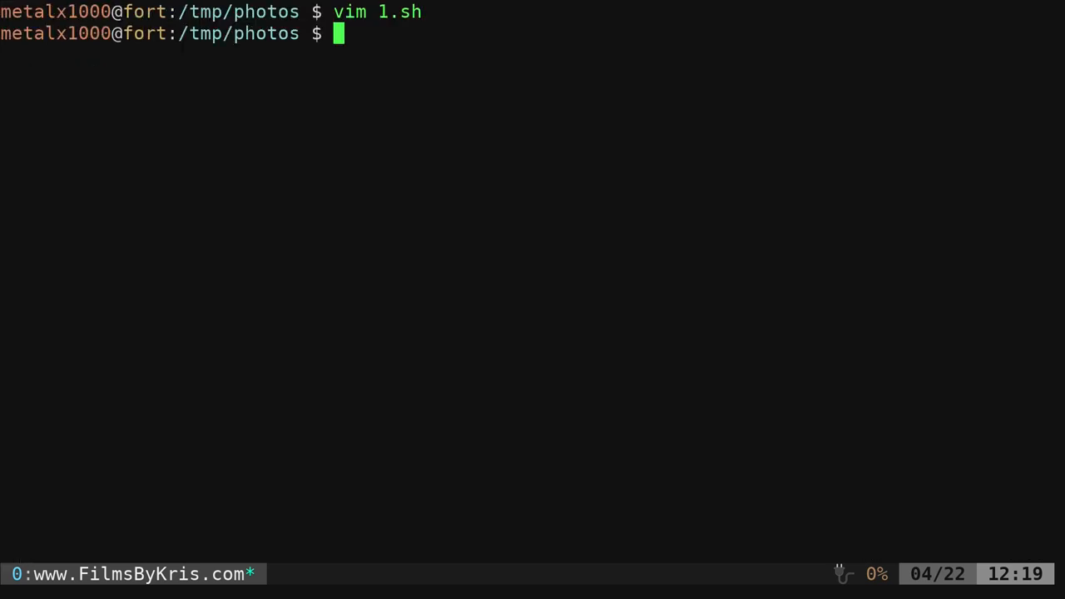
- Re-run mkdir output to get the File exists error, then run mkdir -p output silently
text(mkdir output)
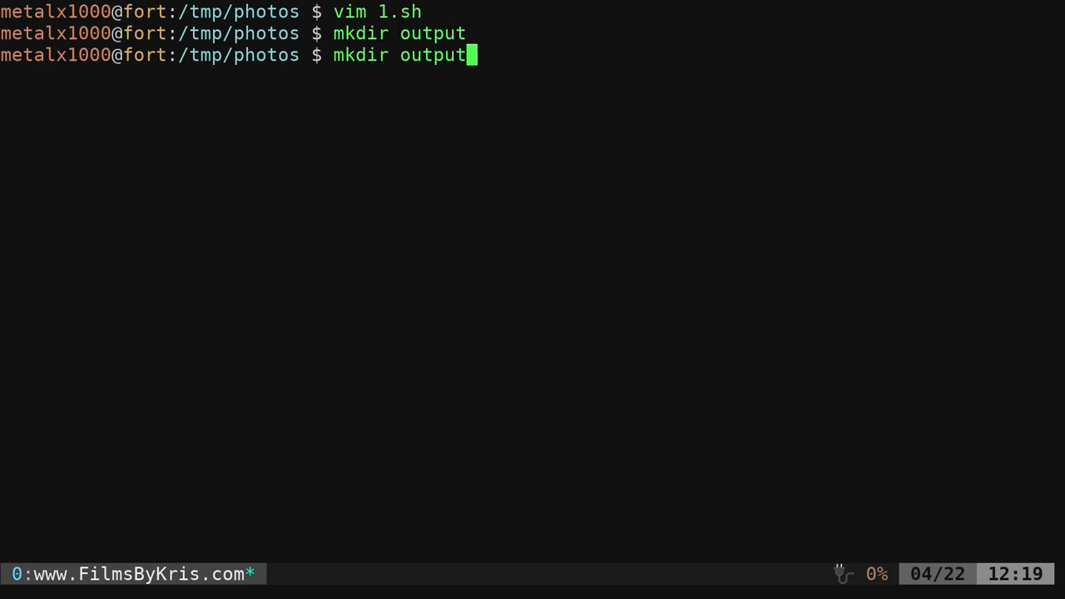
key(Return)
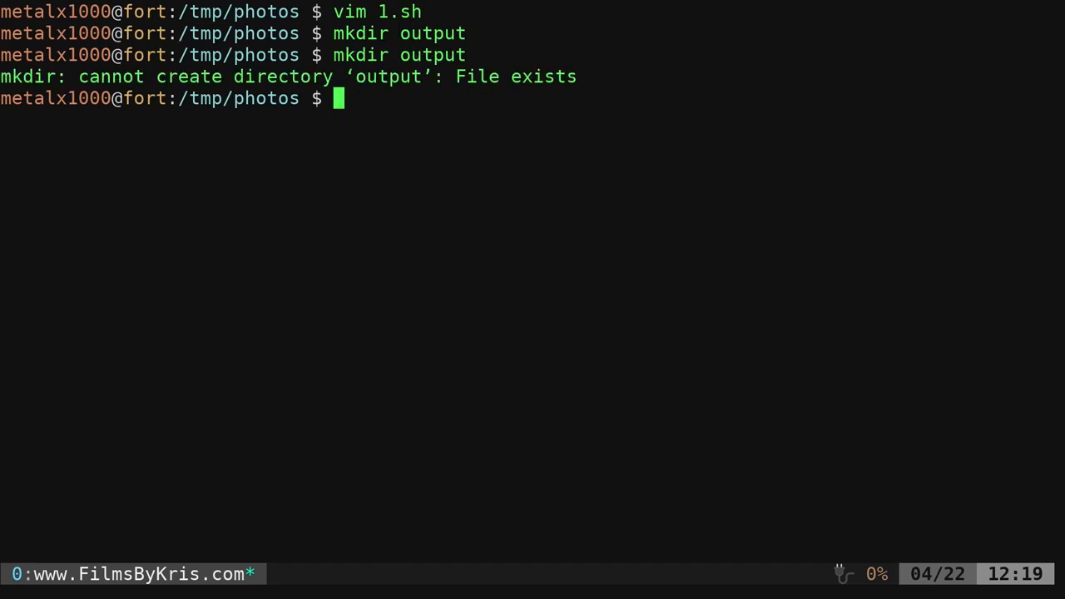
text(mkdir -p output)
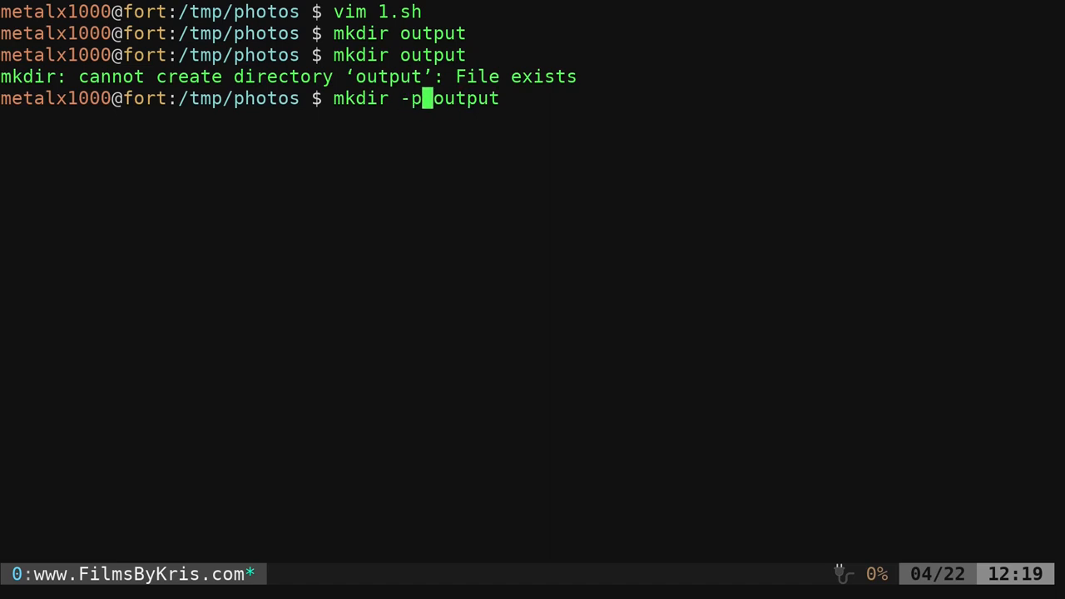
key(Return)
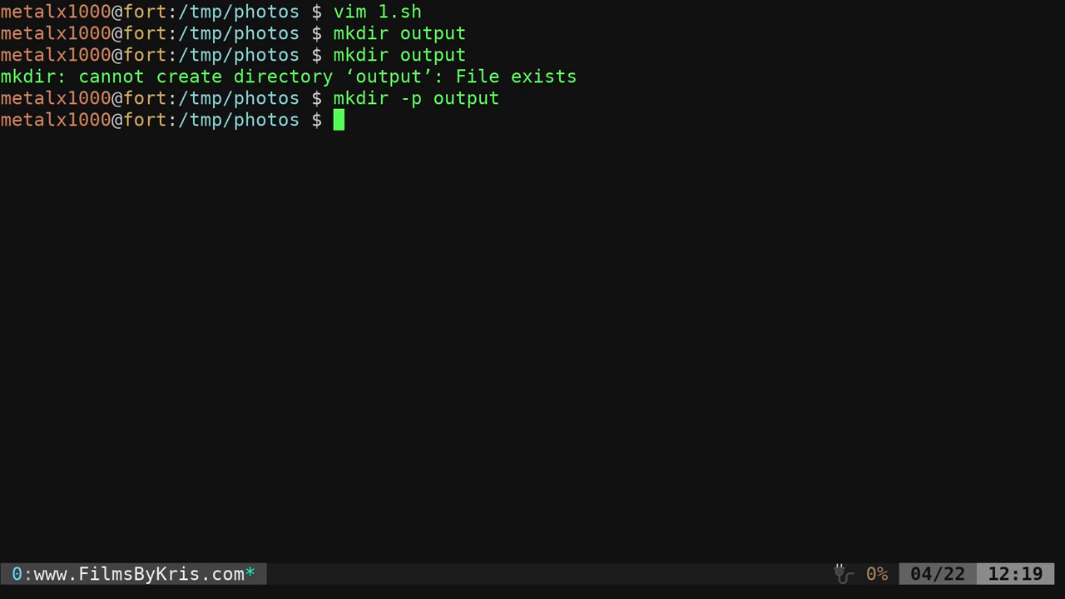
- Reopen 1.sh in Vim to check the argument-or-prompt image name logic, then quit
text(vim 1.sh)
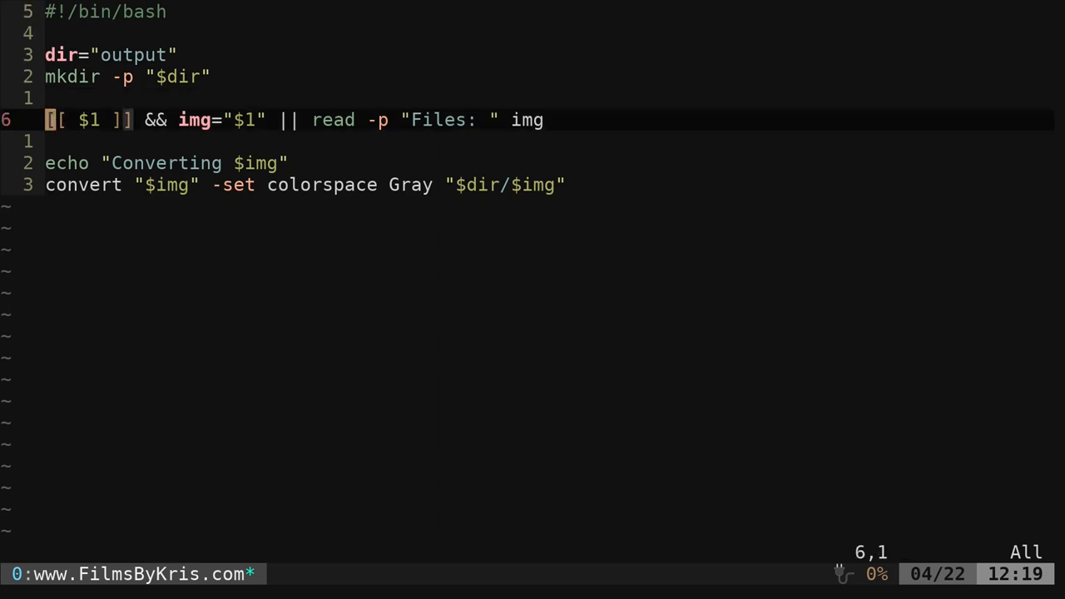
key(l)
text(./1.sh)
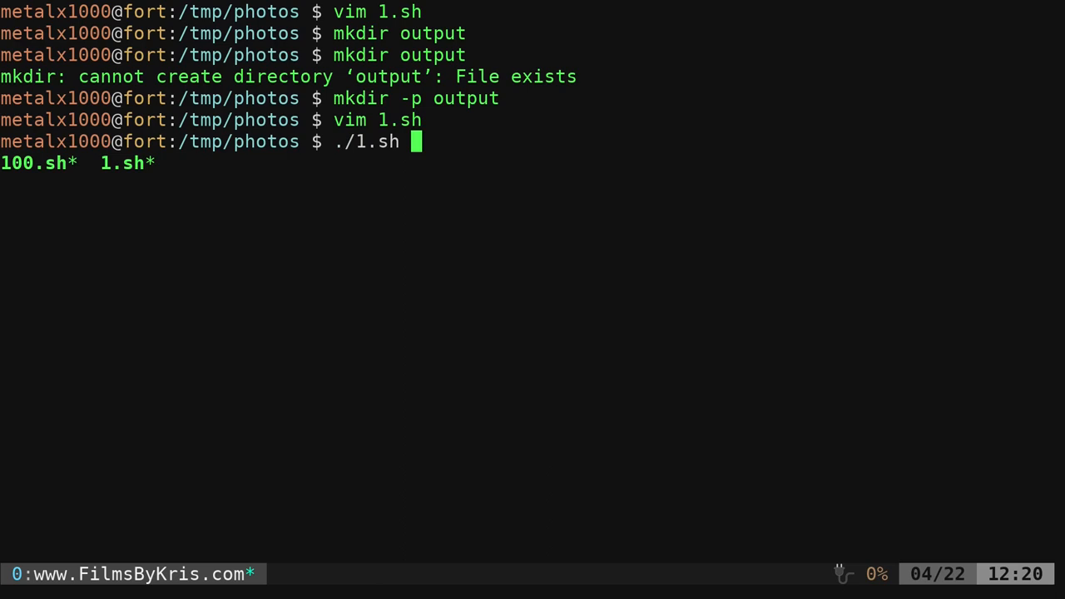
- Run ./1.sh IMG_2003.jpg to convert the photo to grayscale
text(IMG_2003.jpg)
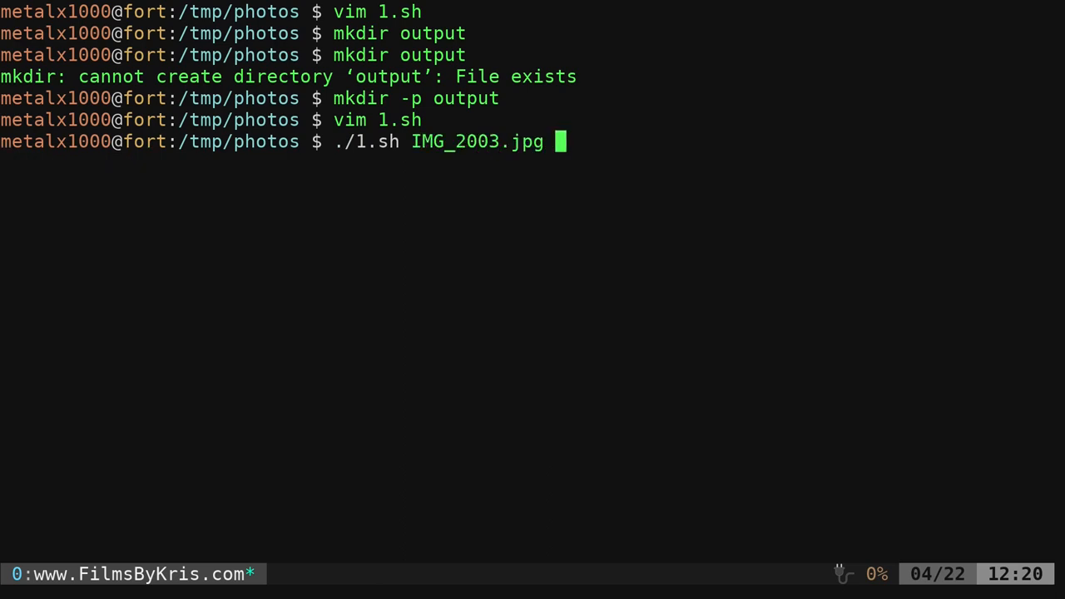
key(Return)
text(mkdir -p output)
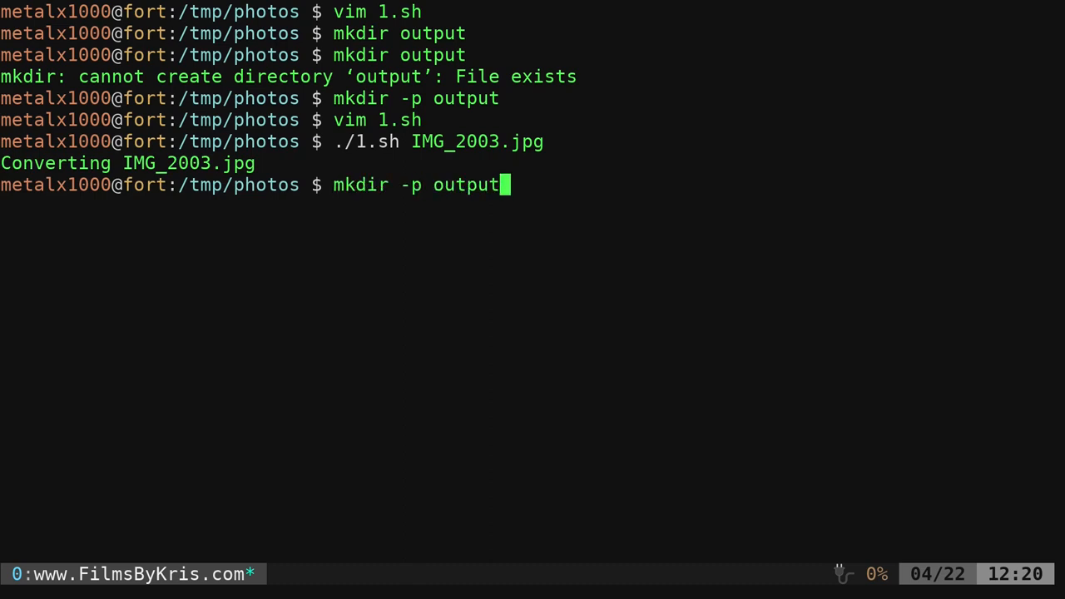
- Run xdg-open on output/IMG_2003.jpg to view the converted grayscale copy
text(xdg-open IMG_2003.jpg)
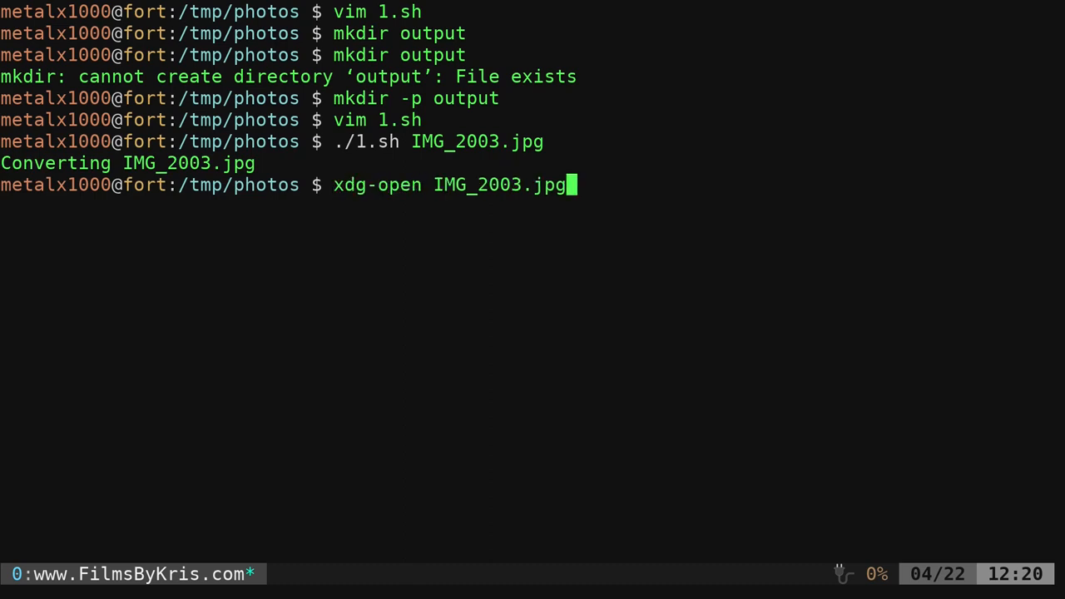
key(ctrl+w)
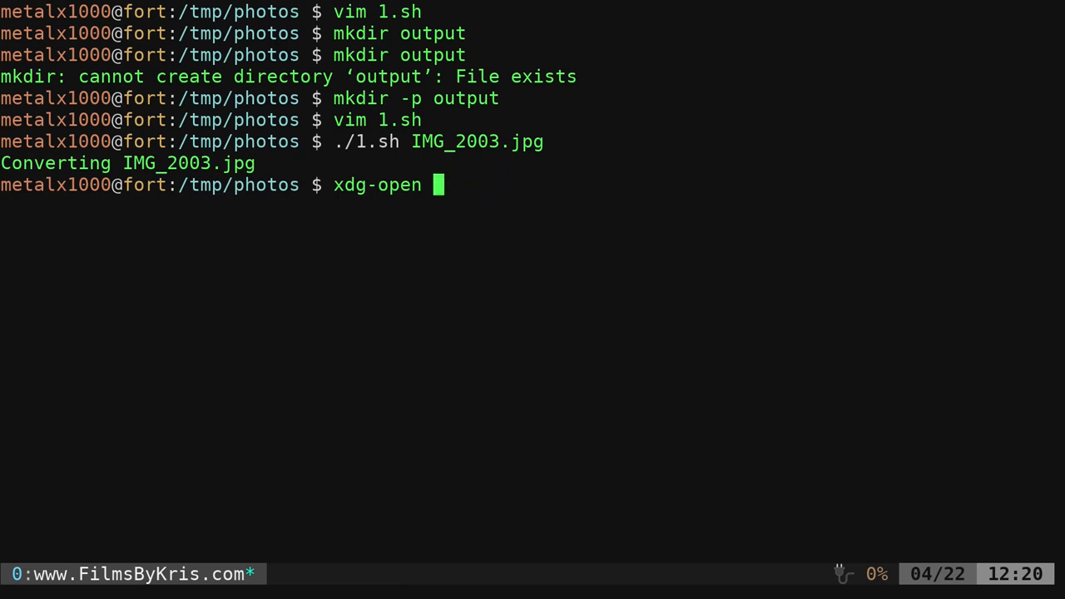
text( output/IMG_2003.jpg)
key(Return)
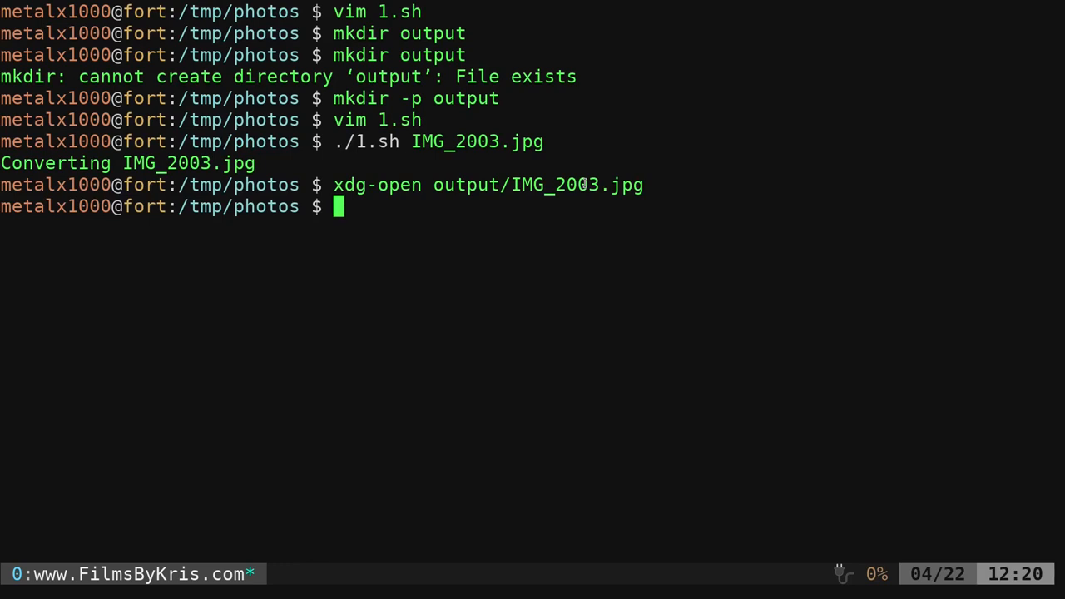
text(xdg-open output)
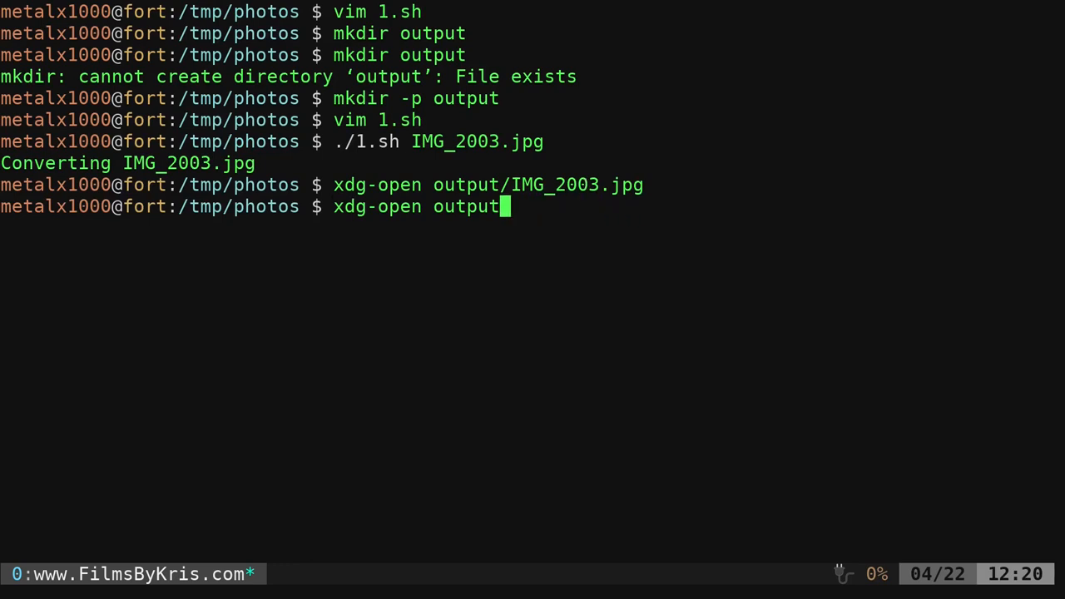
- Browse the output folder, view its grayscale IMG_2003.jpg, and close the viewer
key(Return)
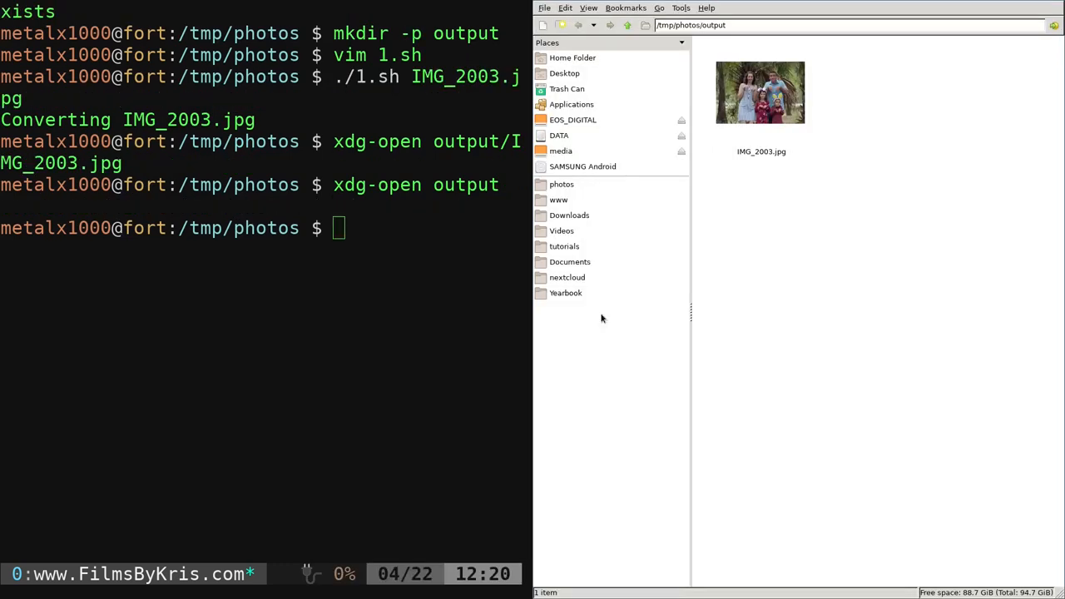
mouse_move(848, 270)
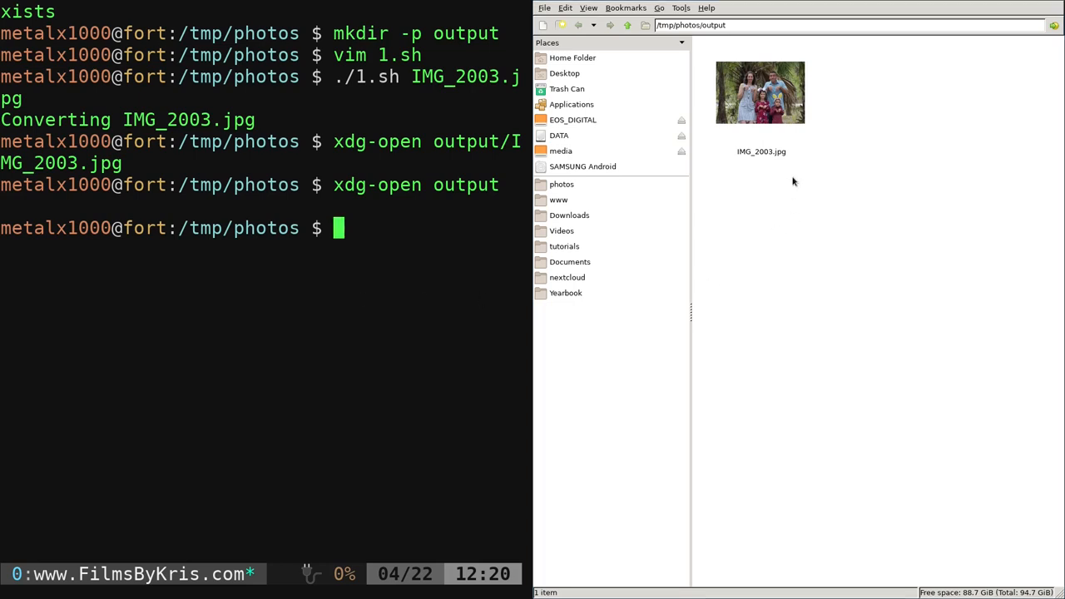
double_click(759, 92)
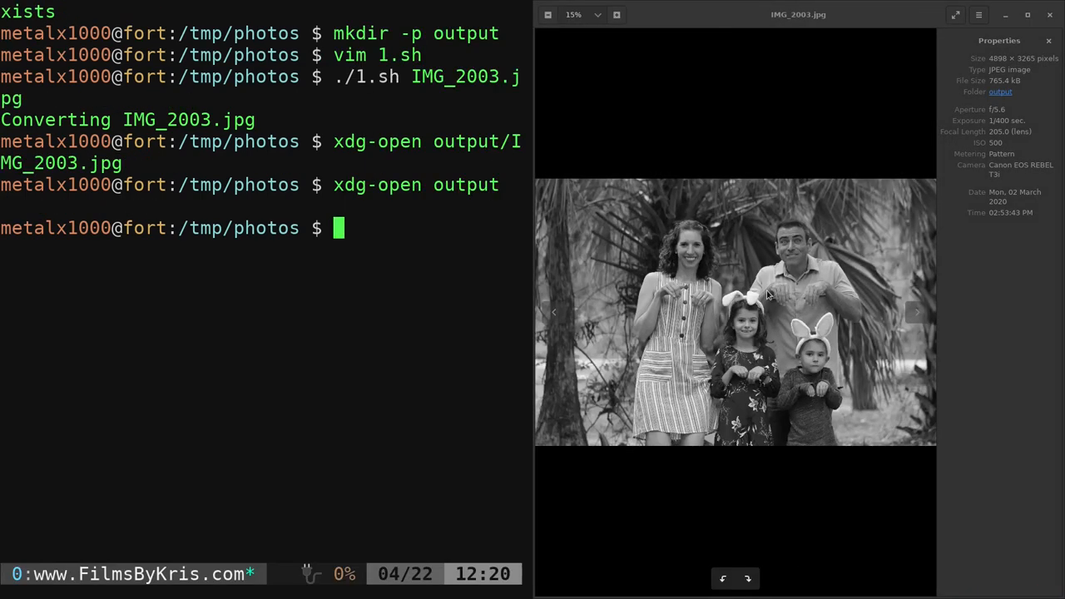
click(1048, 15)
text(vim)
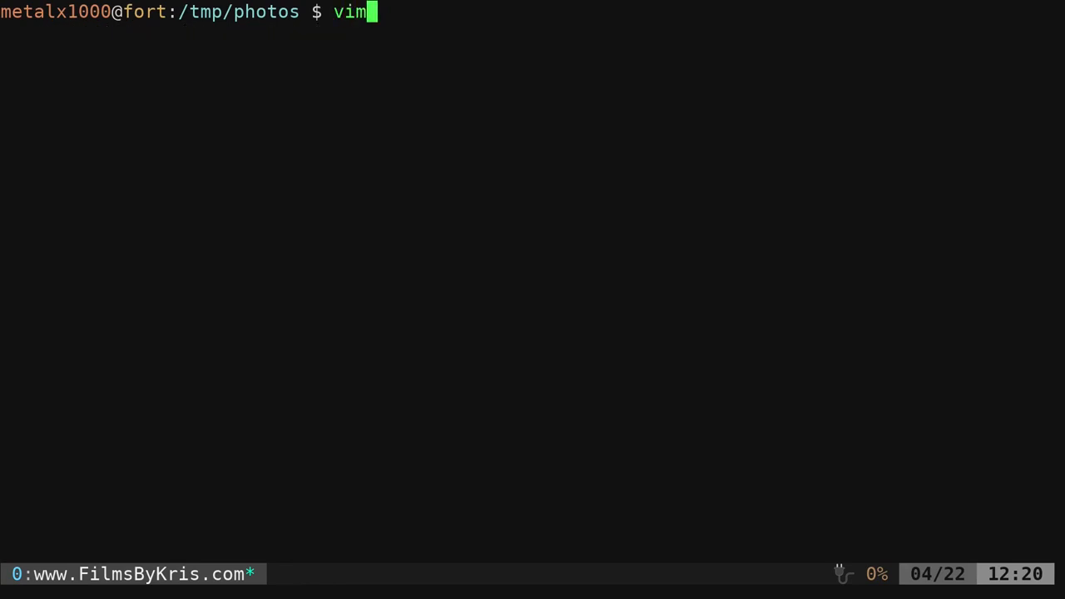
- Cancel the vim 2.sh command and run ./1.sh IMG_2003.jpg with the file as argument
text(2.sh)
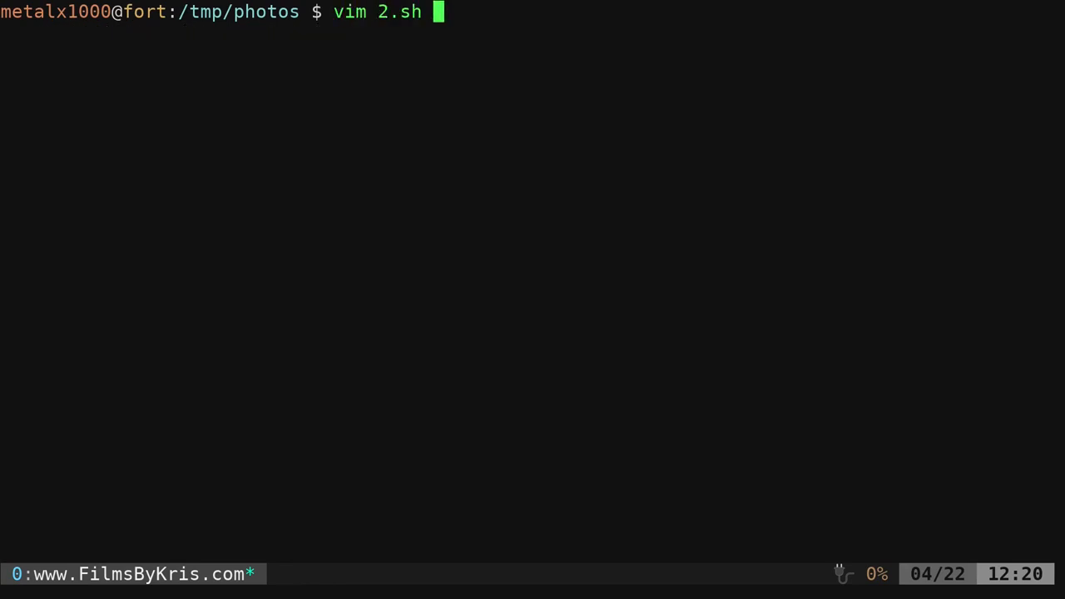
key(Return)
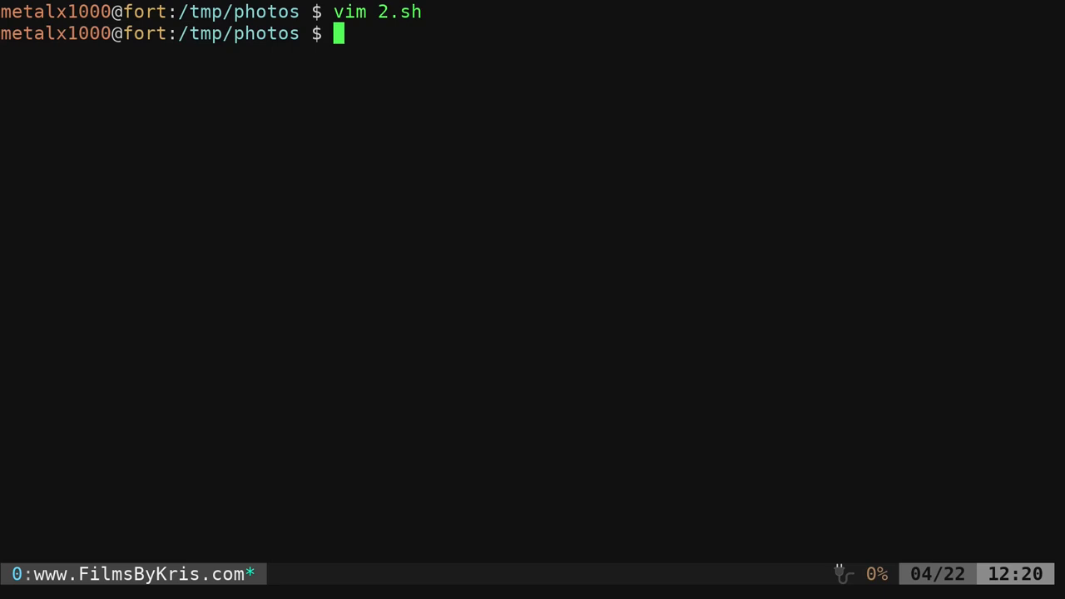
text(./)
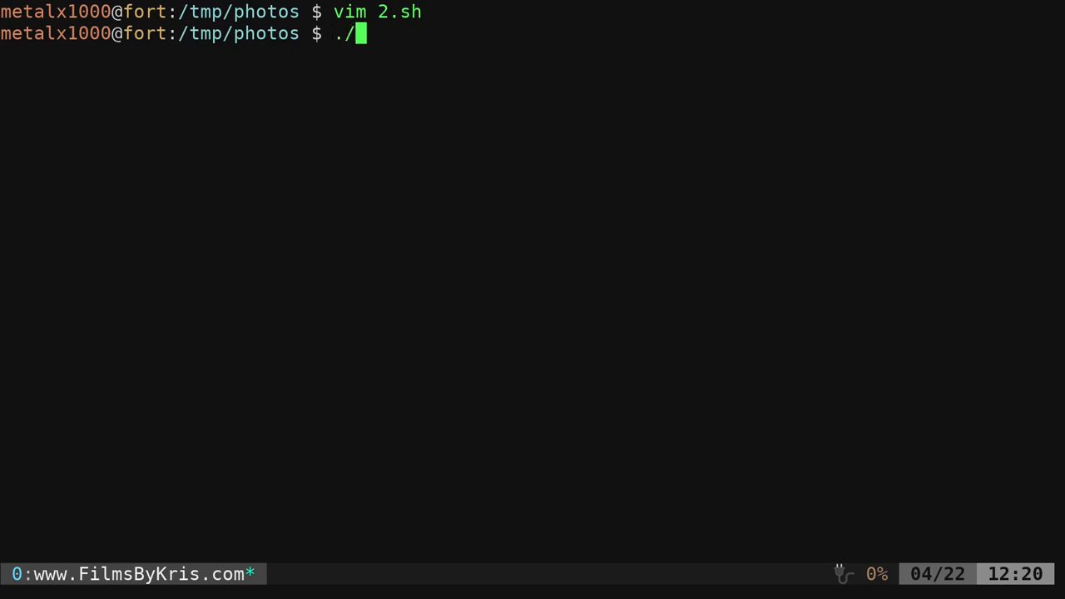
text(1.sh IMG_2003.jpg)
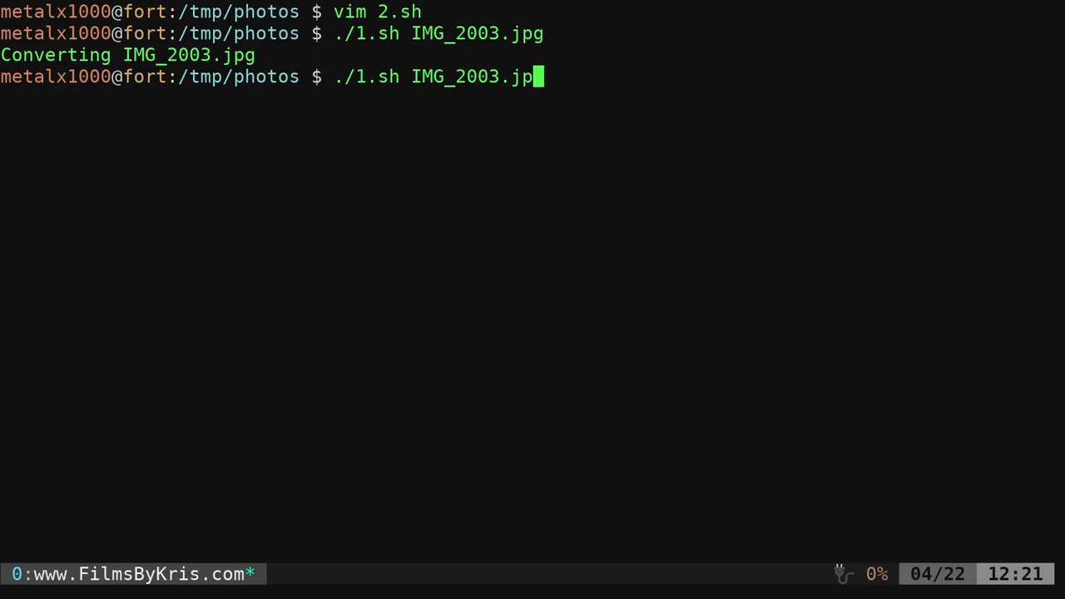
- Run ./1.sh with no argument and enter IMG_2003.jpg at its Files: prompt
key(Return)
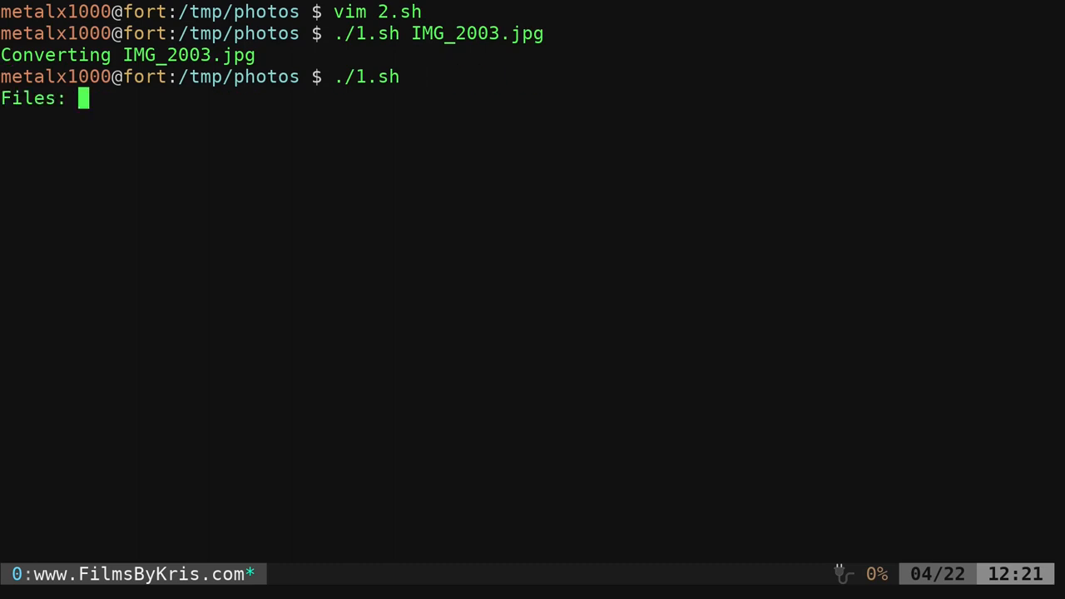
double_click(476, 33)
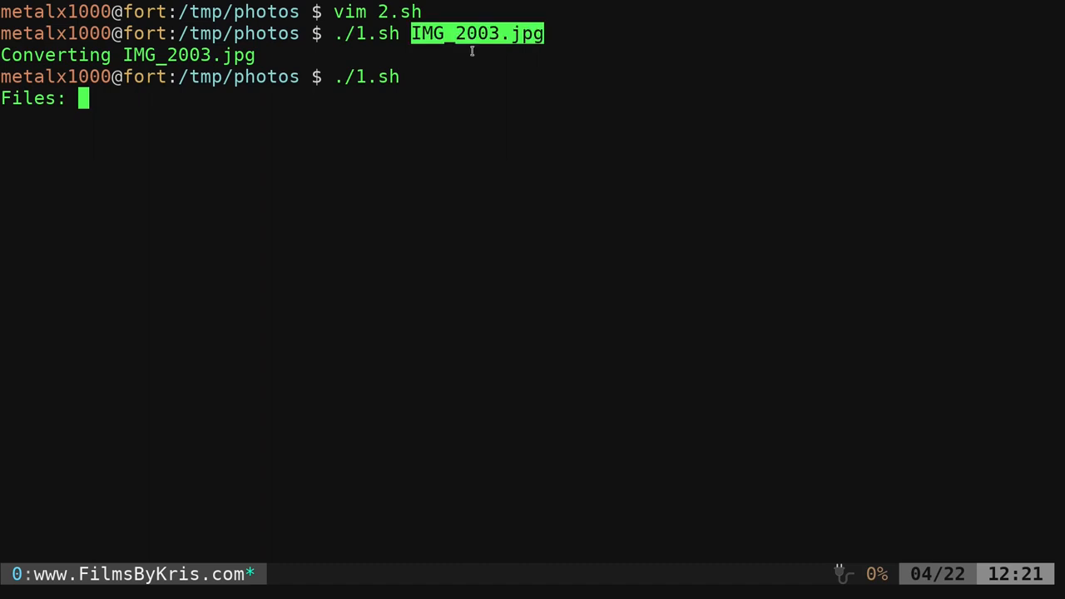
key(Return)
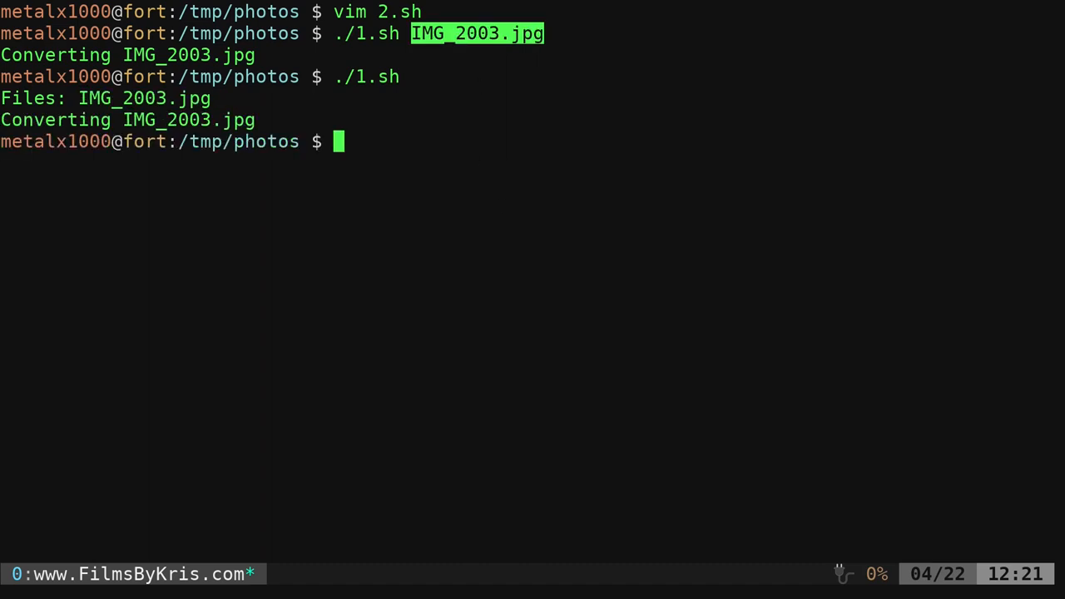
text(vim)
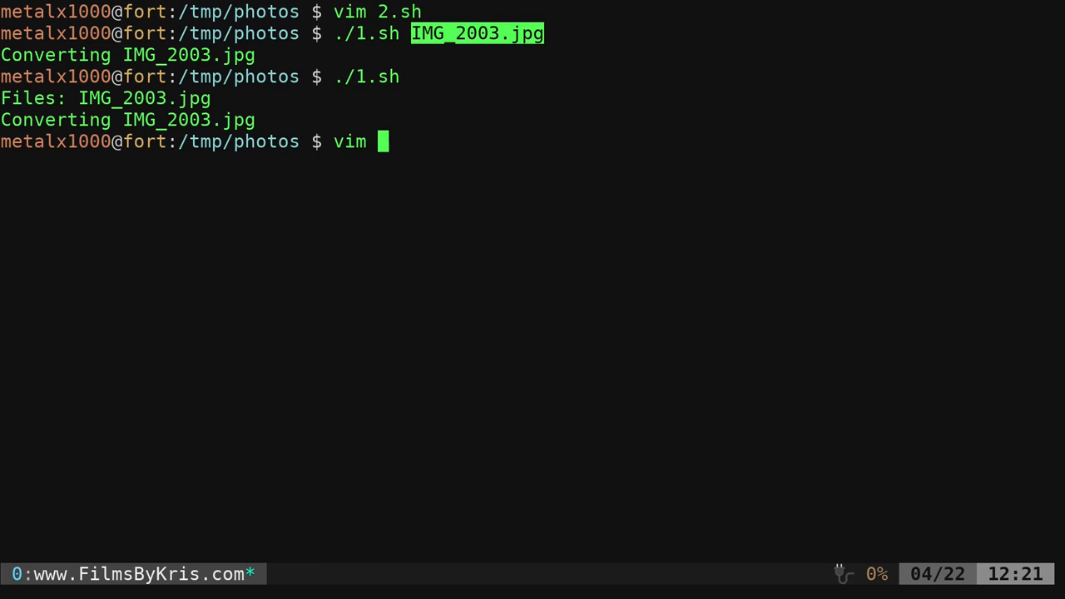
text(2.sh)
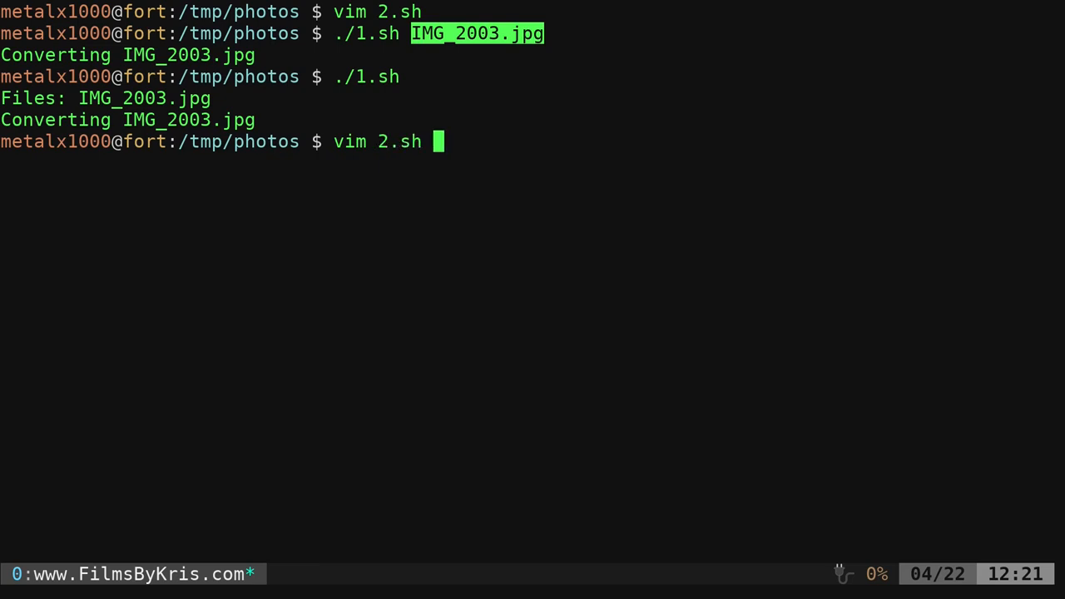
key(Return)
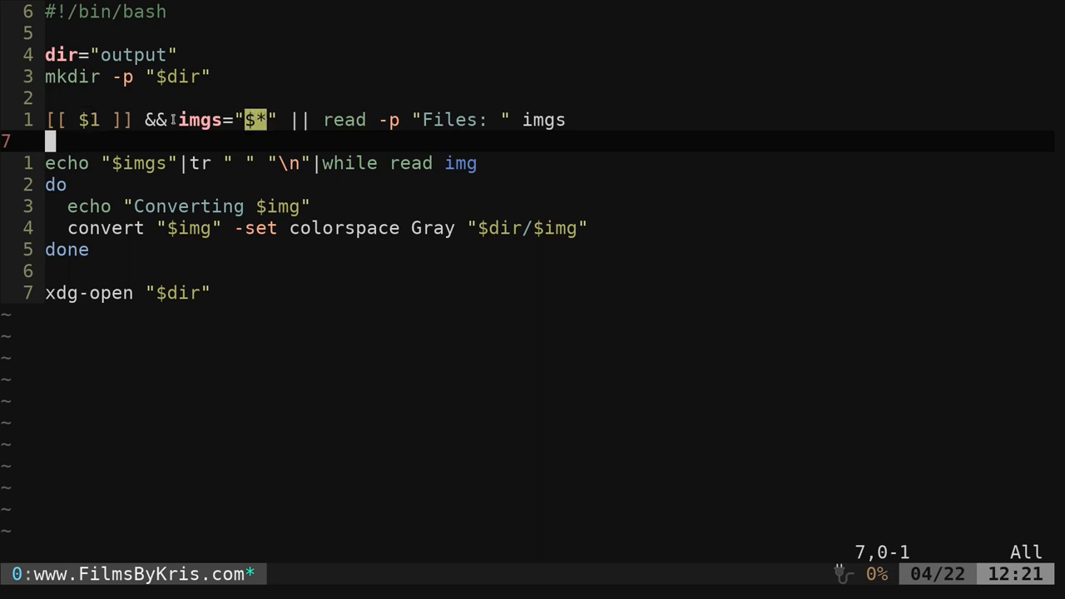
double_click(199, 120)
text(:q!)
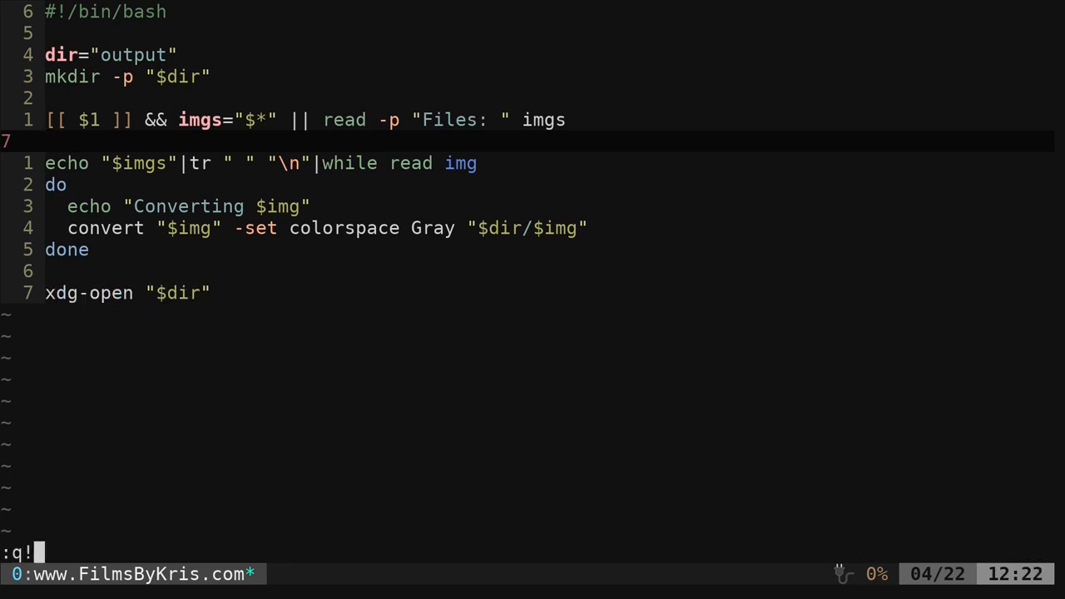
key(Return)
text(./2.sh IMG_2003.jpg)
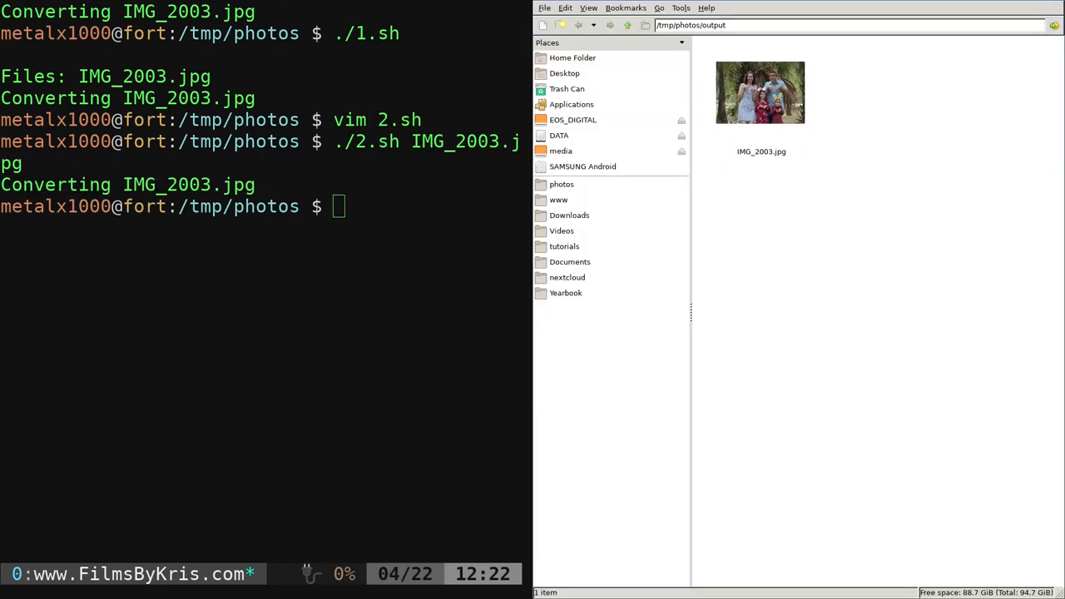
- List the photos, then run ./2.sh on IMG_2003.jpg, IMG_20200108_141123725.jpg and IMG_20200226_132614888.jpg
text(ls)
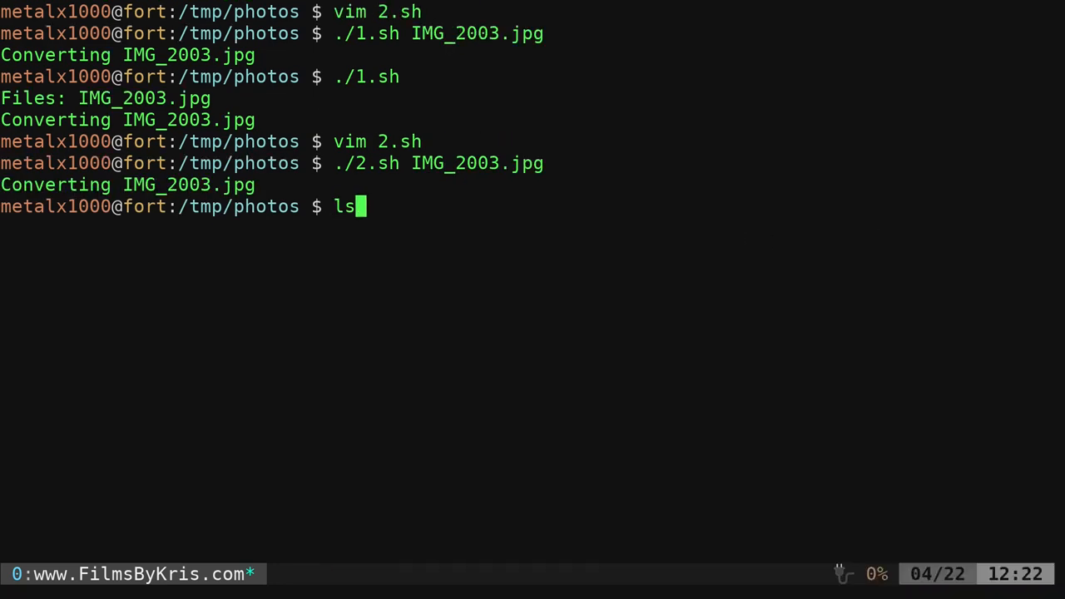
key(Return)
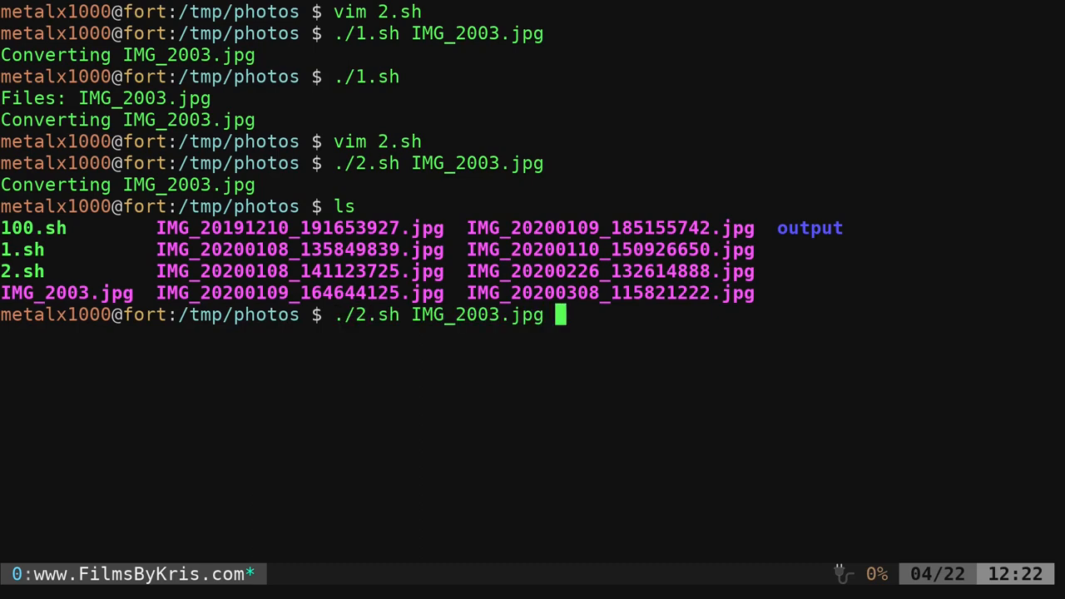
key(Tab)
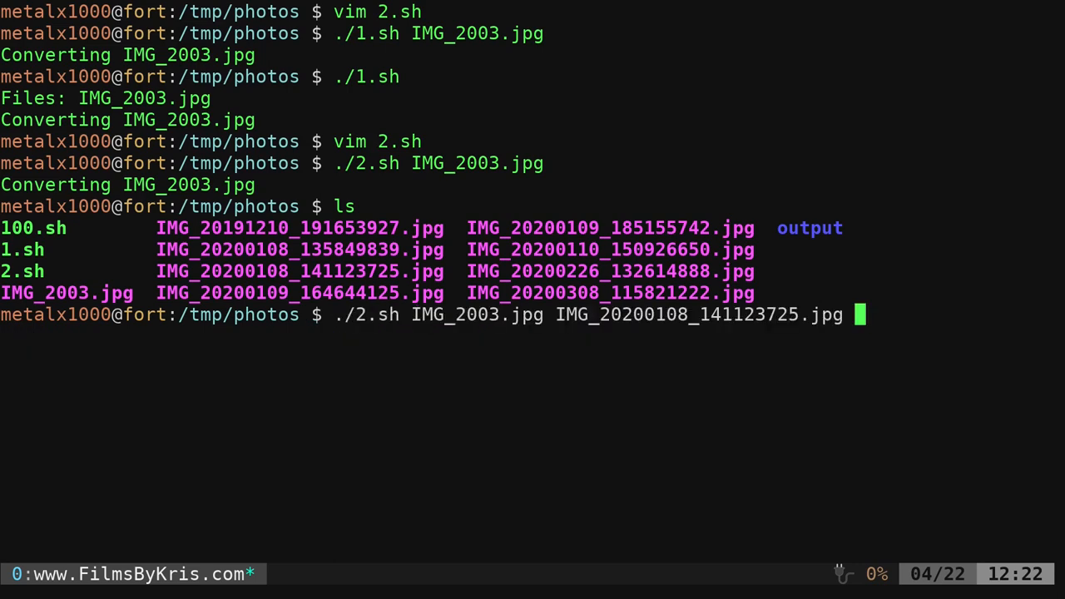
text(IMG_20200226_132614888.jpg)
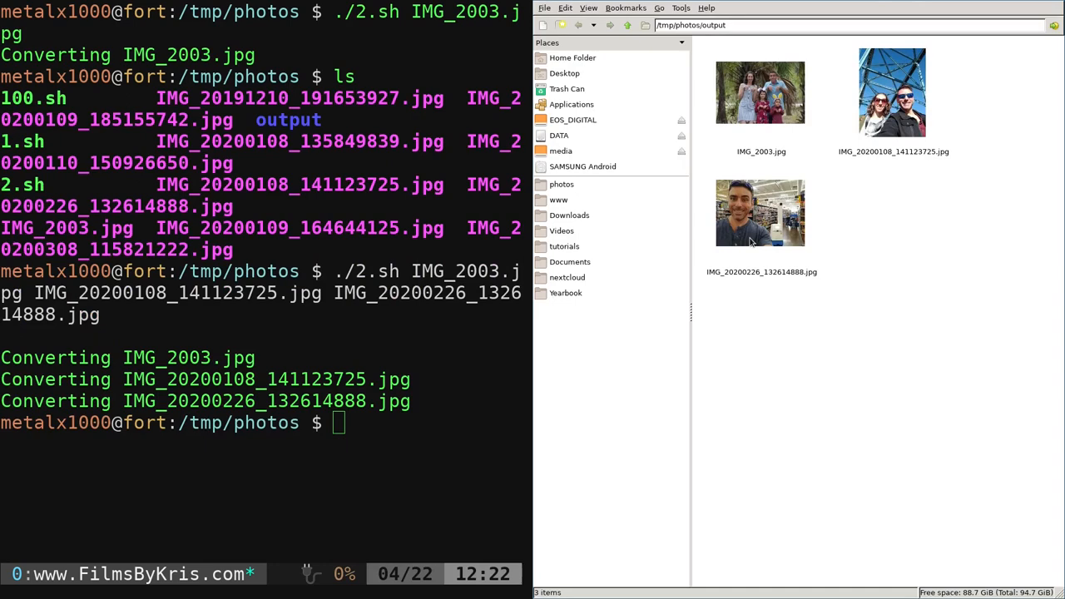
double_click(758, 92)
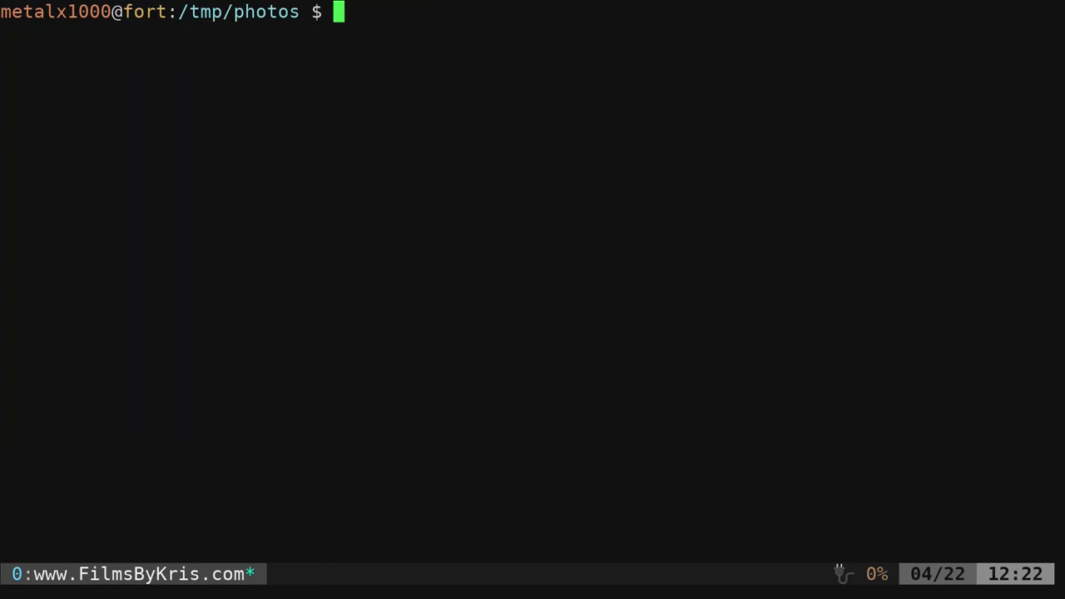
- Run ./2.sh with no arguments so it prompts for files, then clear the screen with Ctrl+L
text(./2.sh)
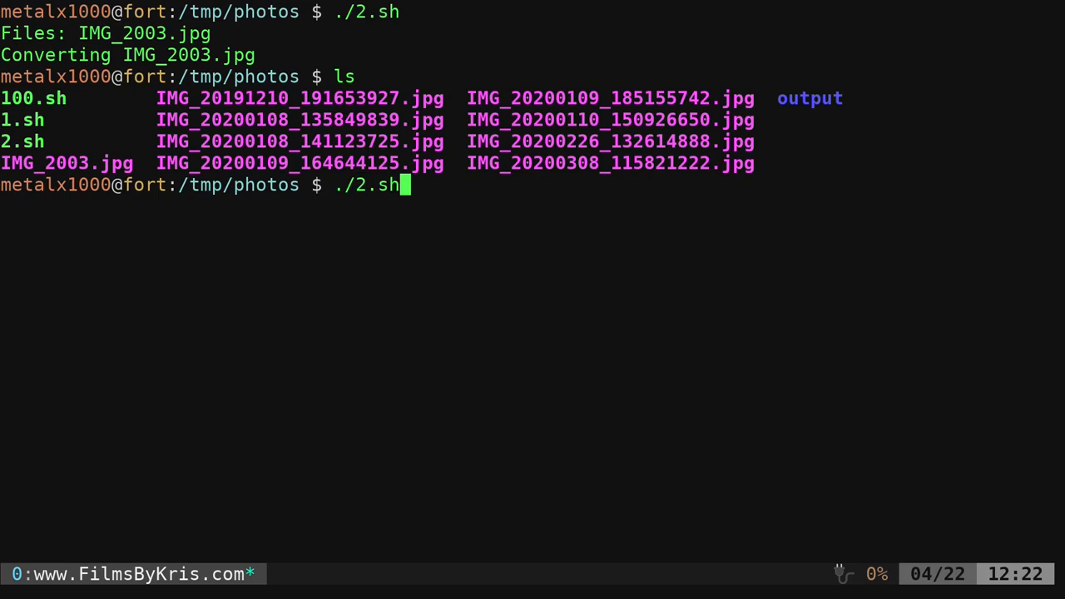
key(Return)
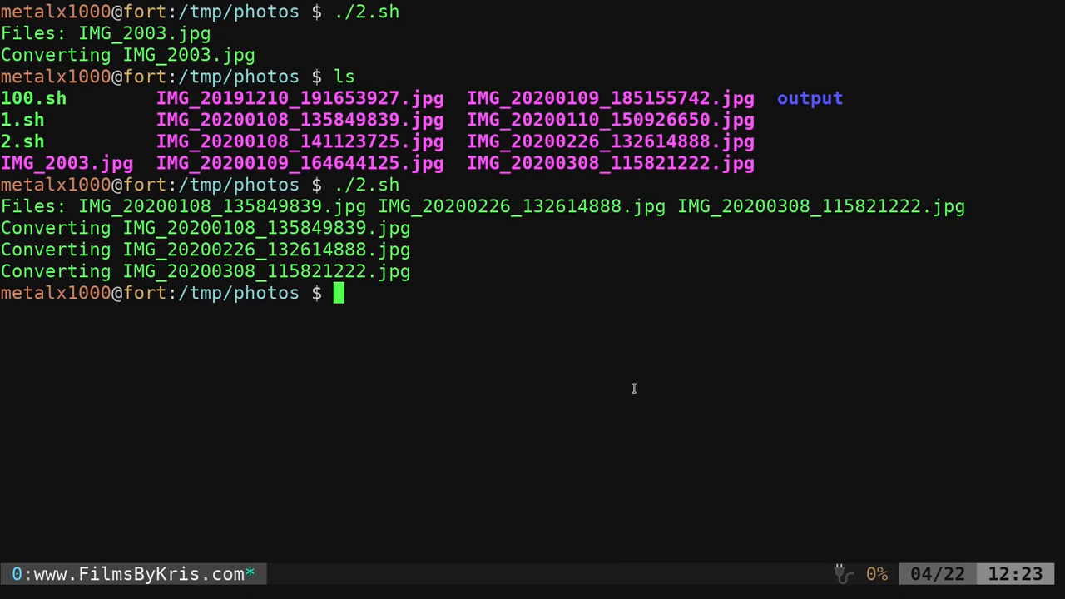
key(Return)
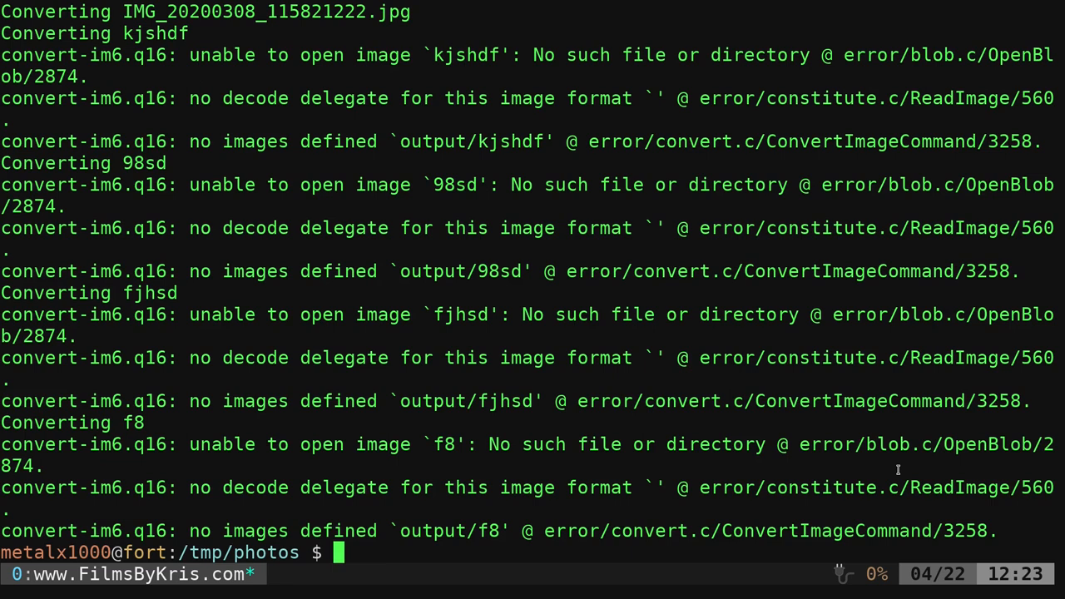
key(ctrl+l)
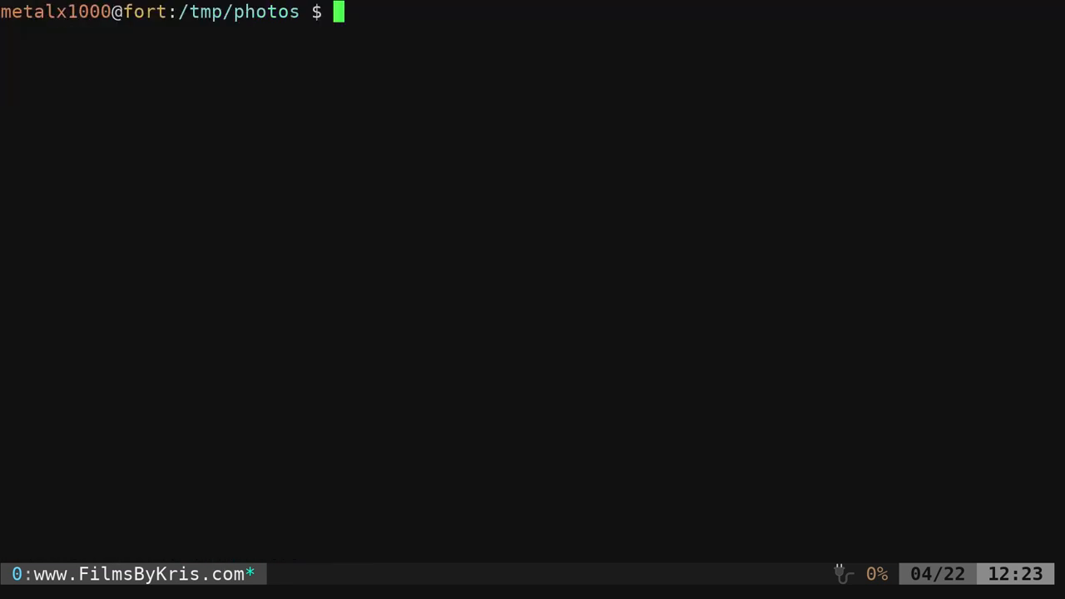
text(./2.sh)
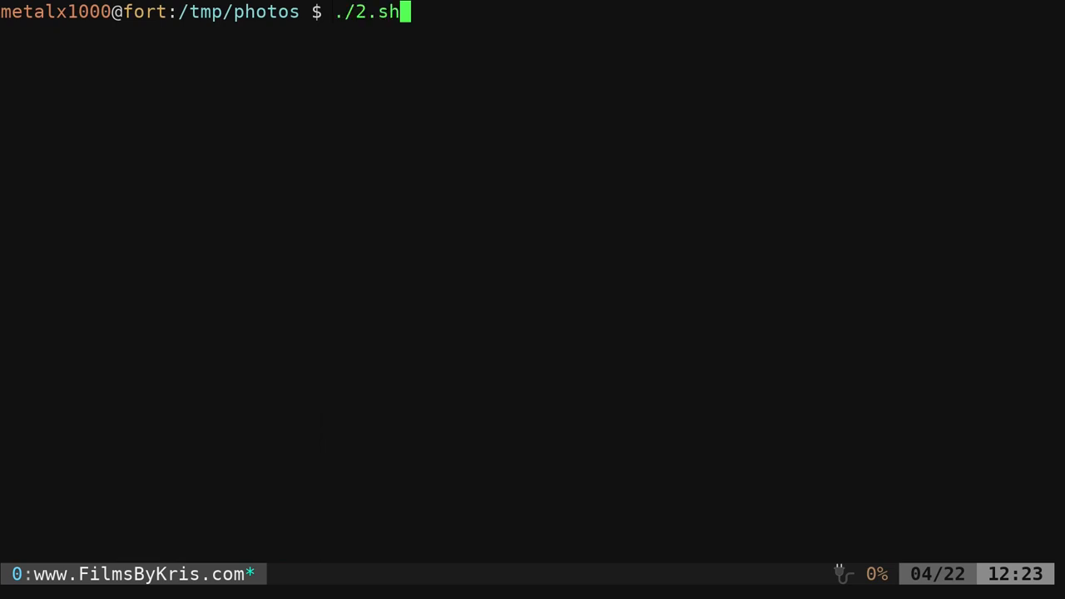
- Run vim 100.sh to read the script's fzf --prompt "Files: " -m multi-select line
text(vim 10)
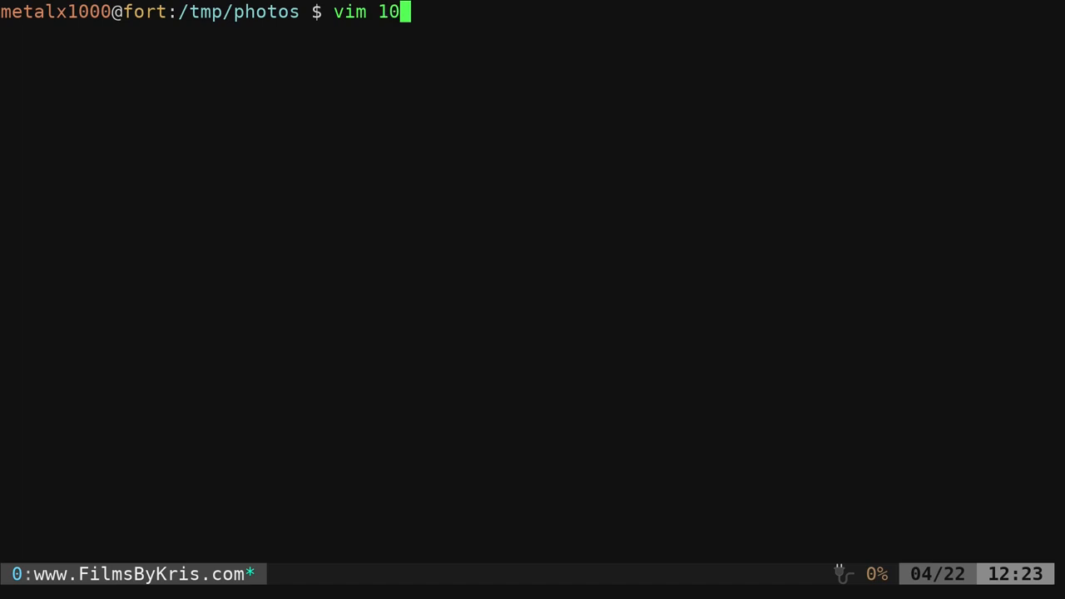
key(Return)
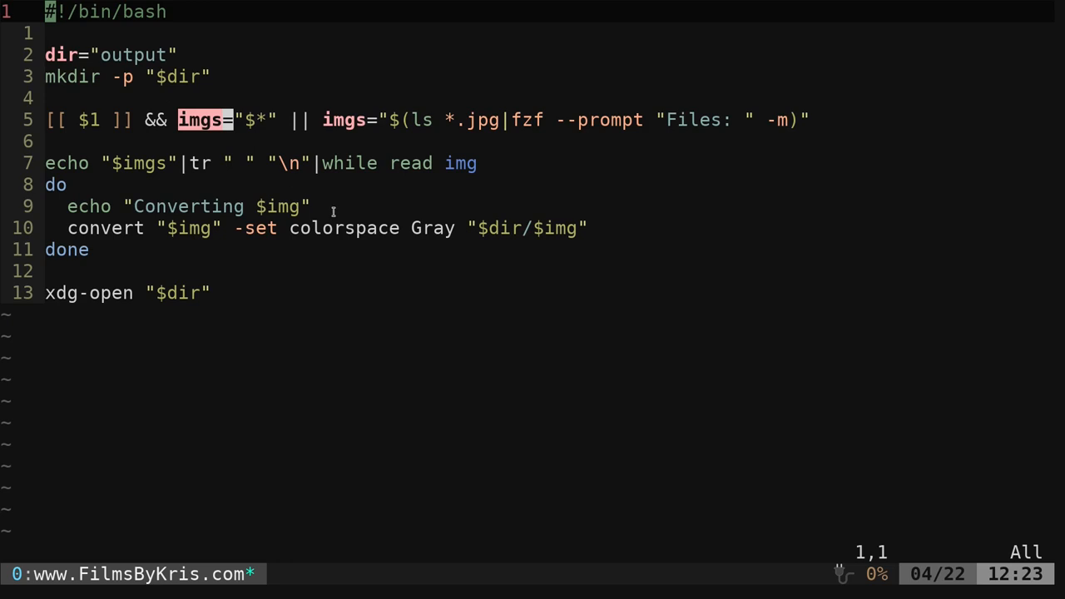
mouse_move(351, 170)
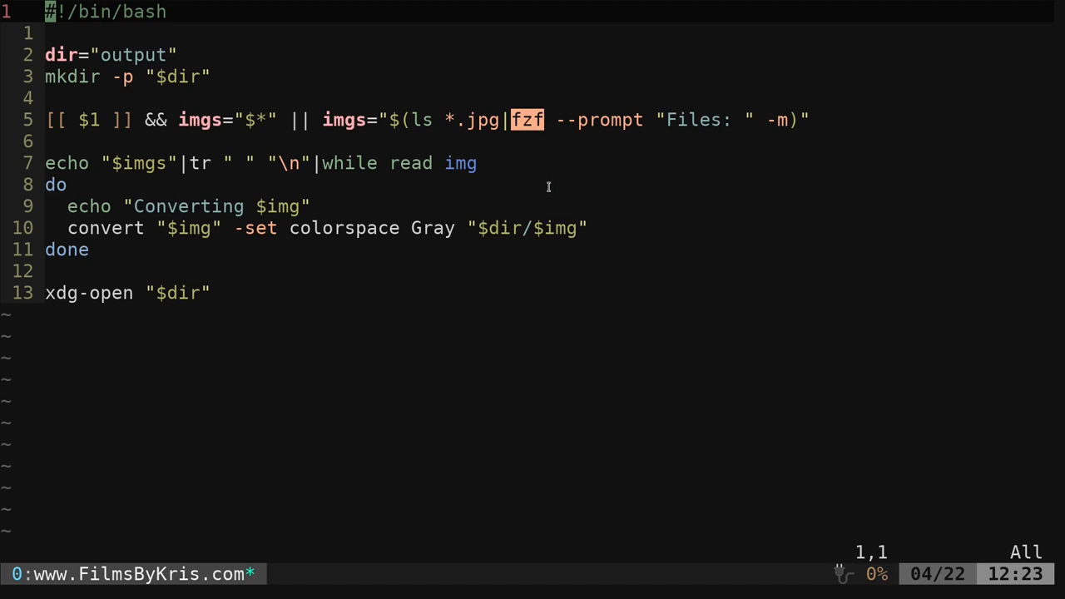
mouse_move(643, 153)
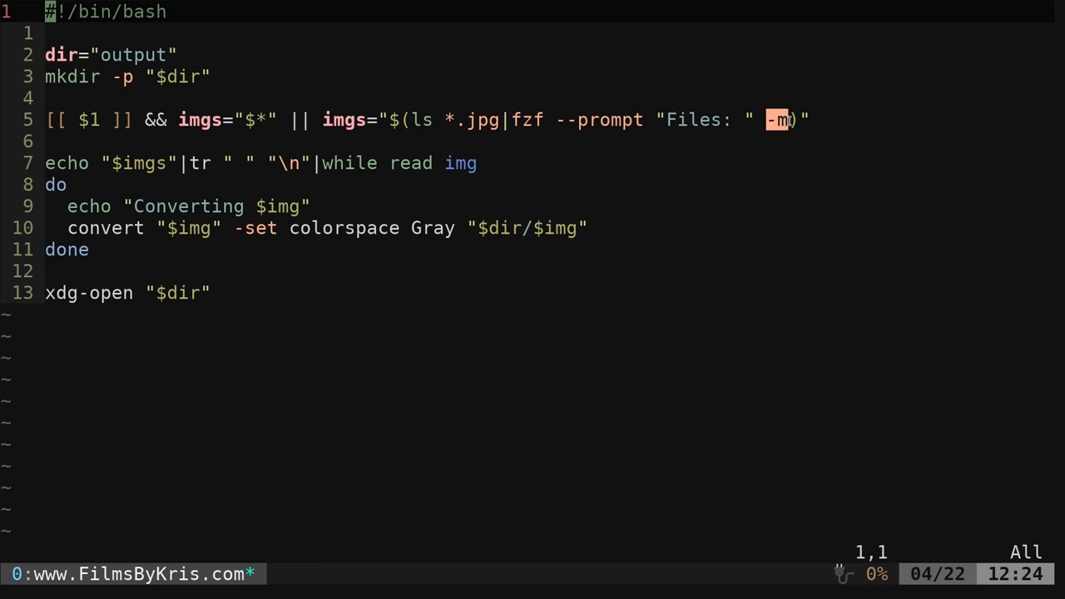
mouse_move(729, 180)
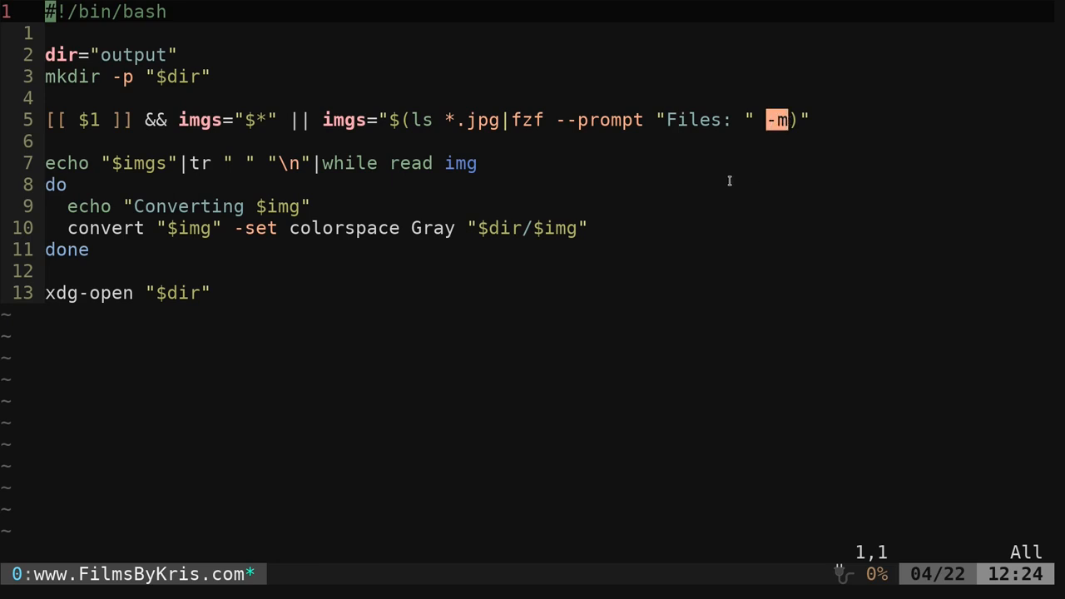
mouse_move(673, 159)
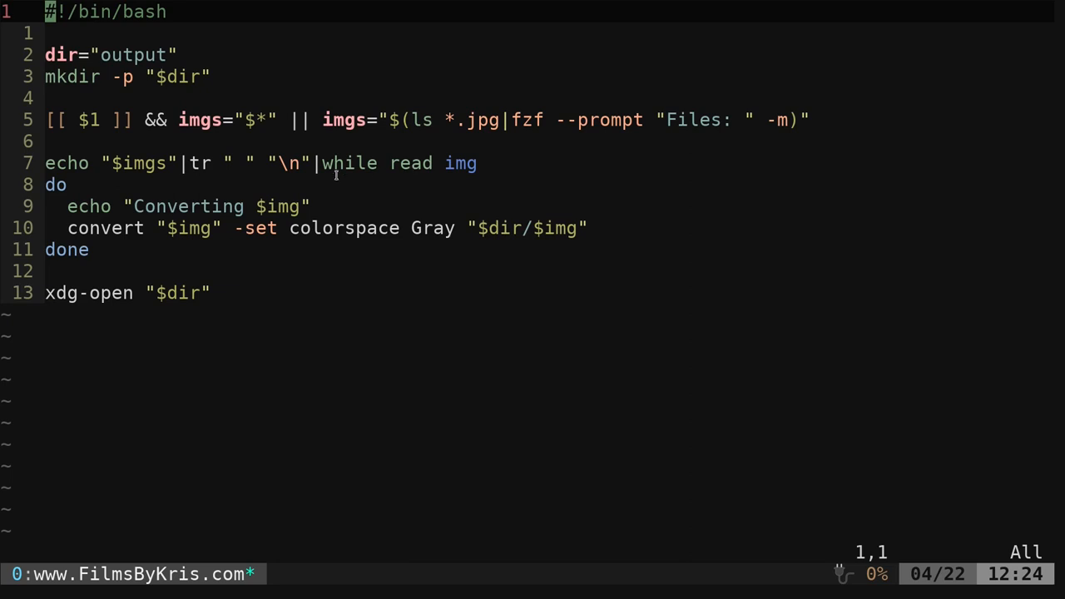
mouse_move(399, 297)
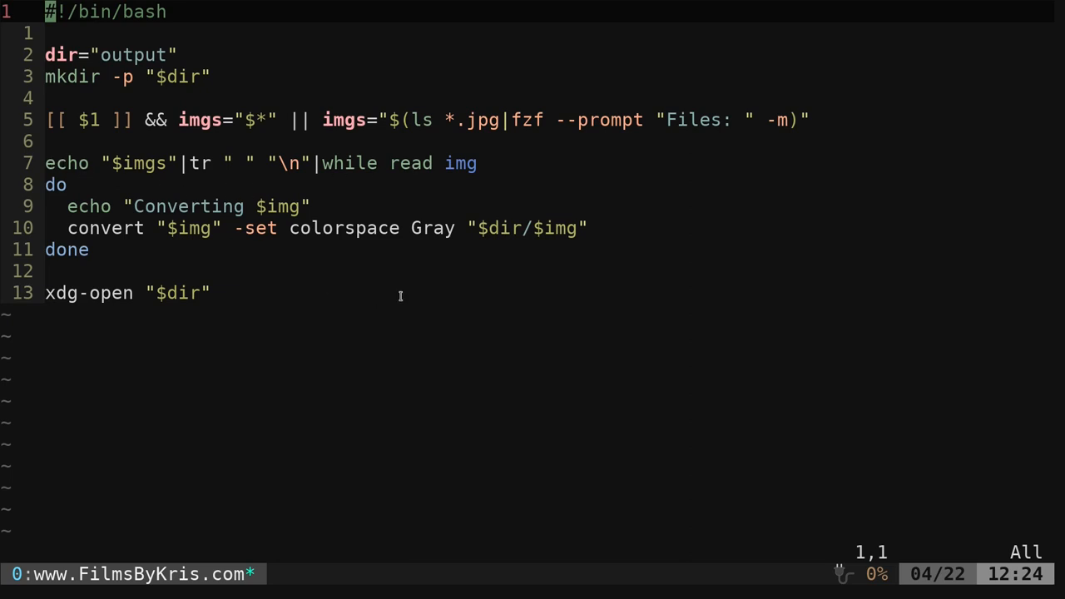
mouse_move(373, 114)
text(./100.sh 100.sh)
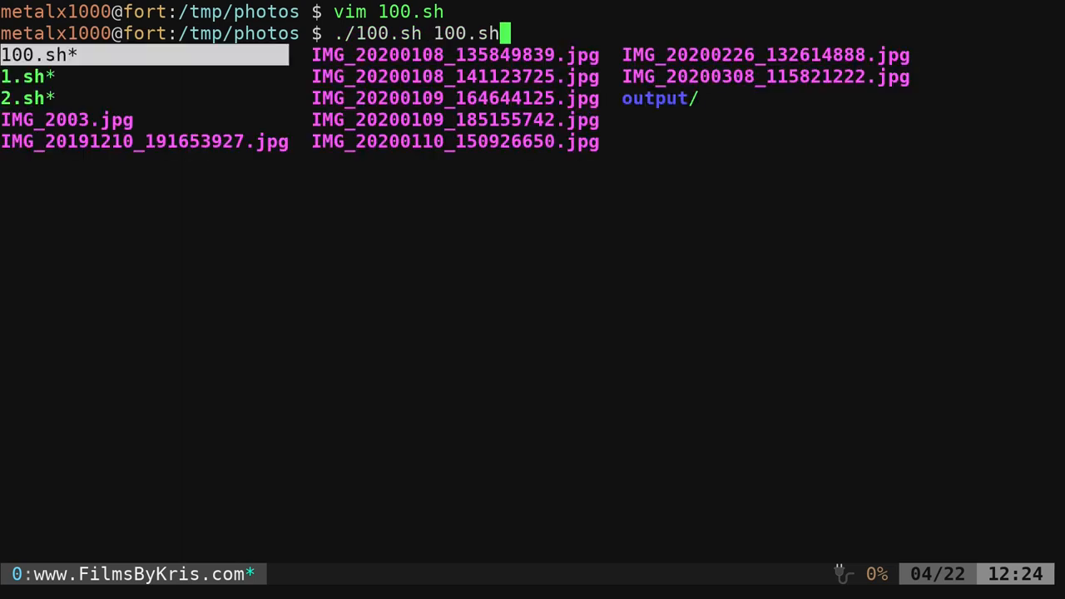
- Run ./100.sh on IMG_2003.jpg and two more tab-completed JPEGs, echoing a Converting line for each
text(IMG_2003.jpg)
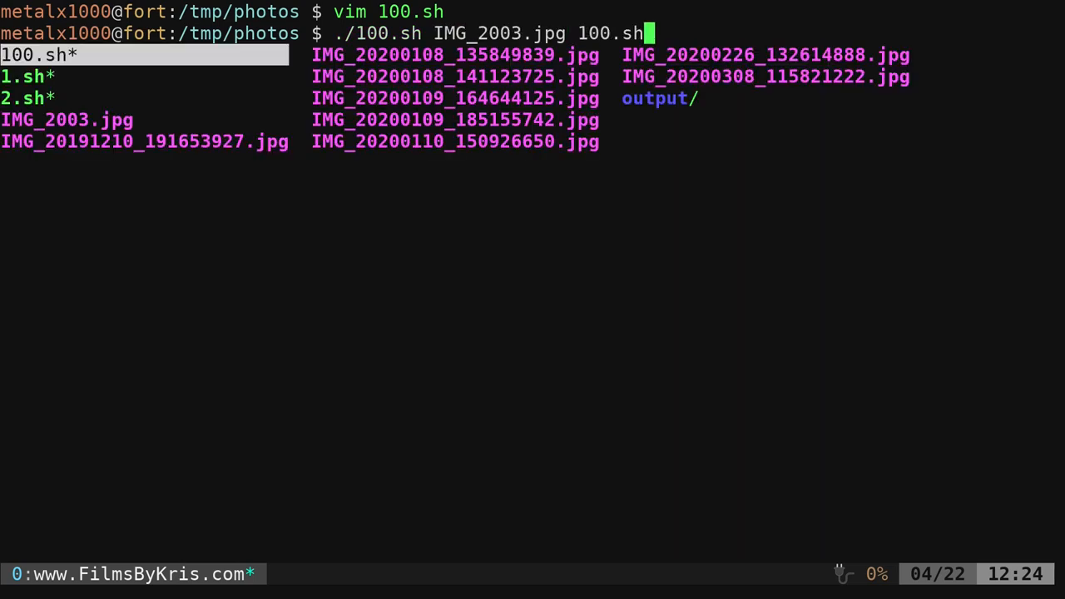
key(Tab)
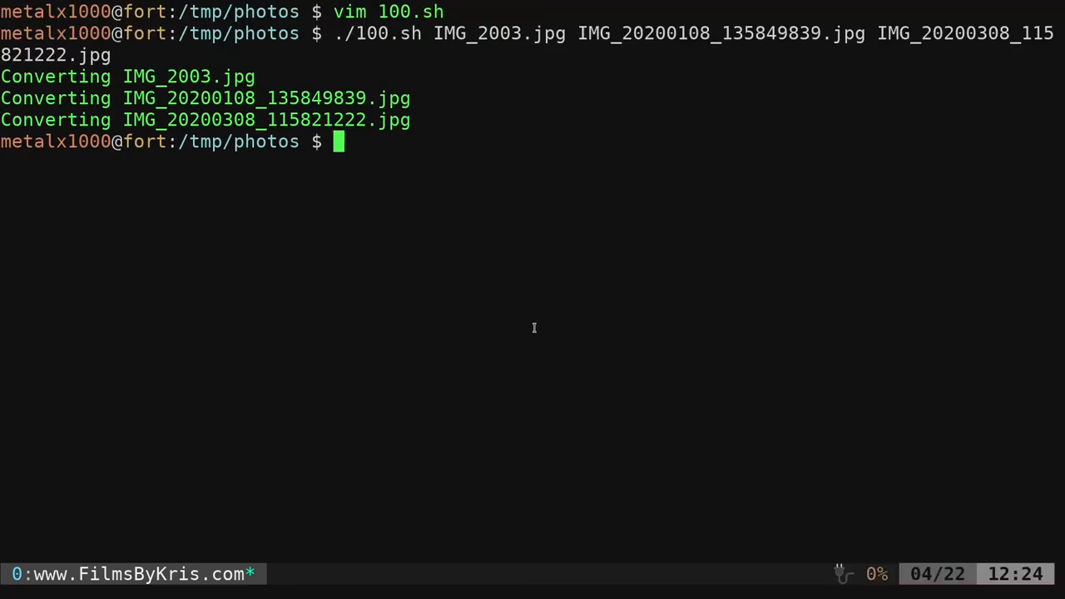
text(./100.sh)
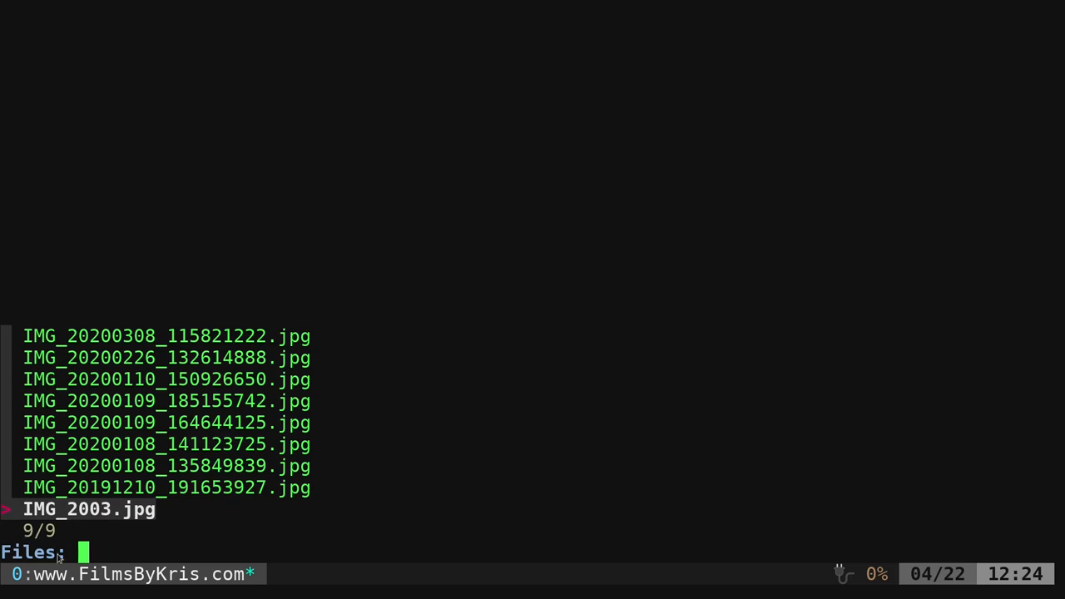
mouse_move(571, 401)
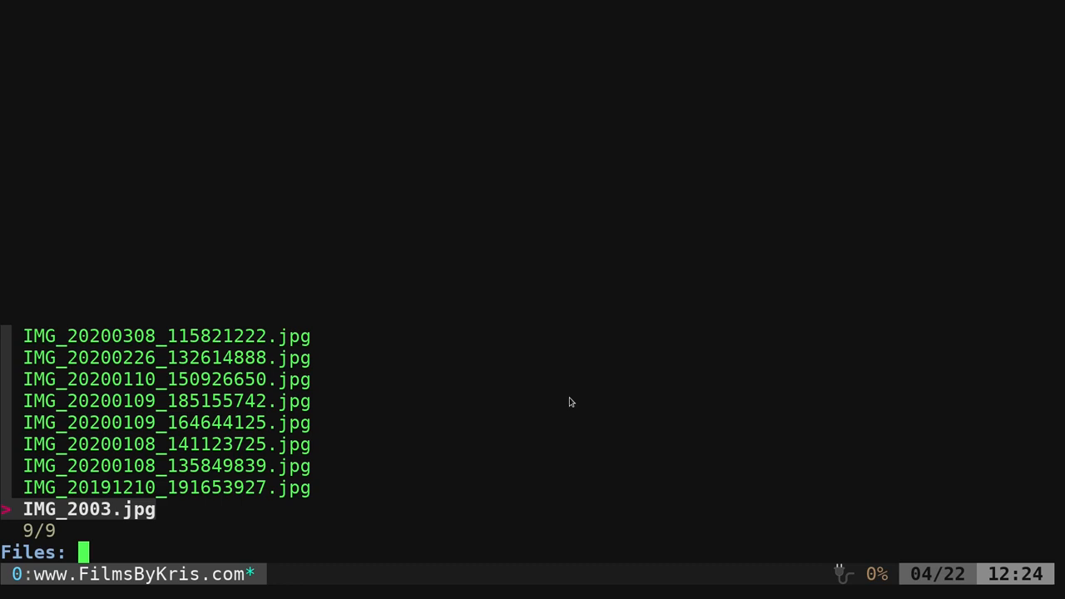
- Filter the fzf Files: picker with 2019, multi-select photos, and confirm to convert the picked images
text(2019)
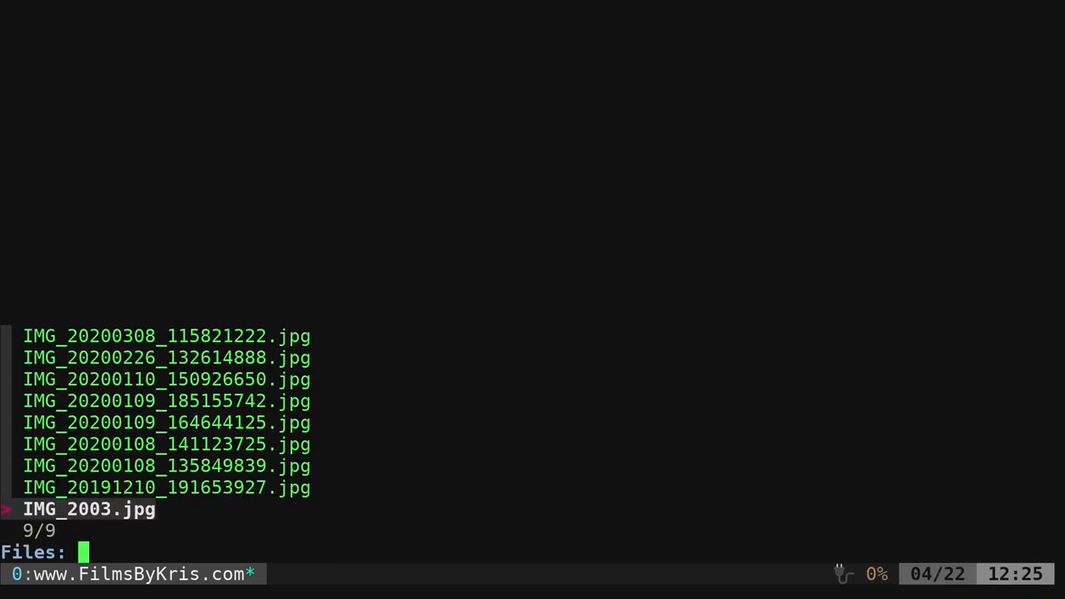
text(2)
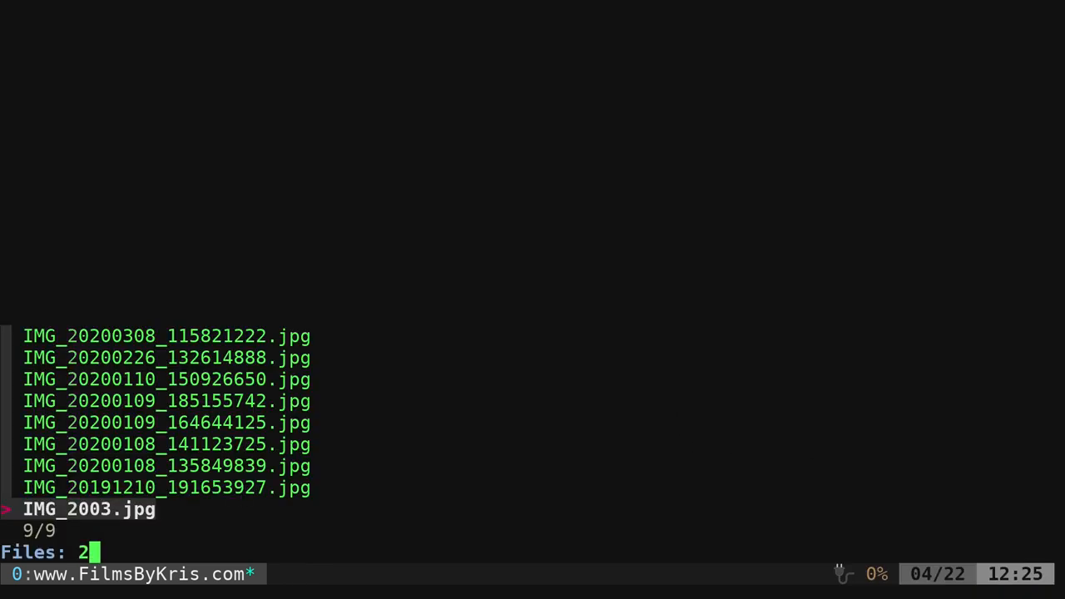
text(019)
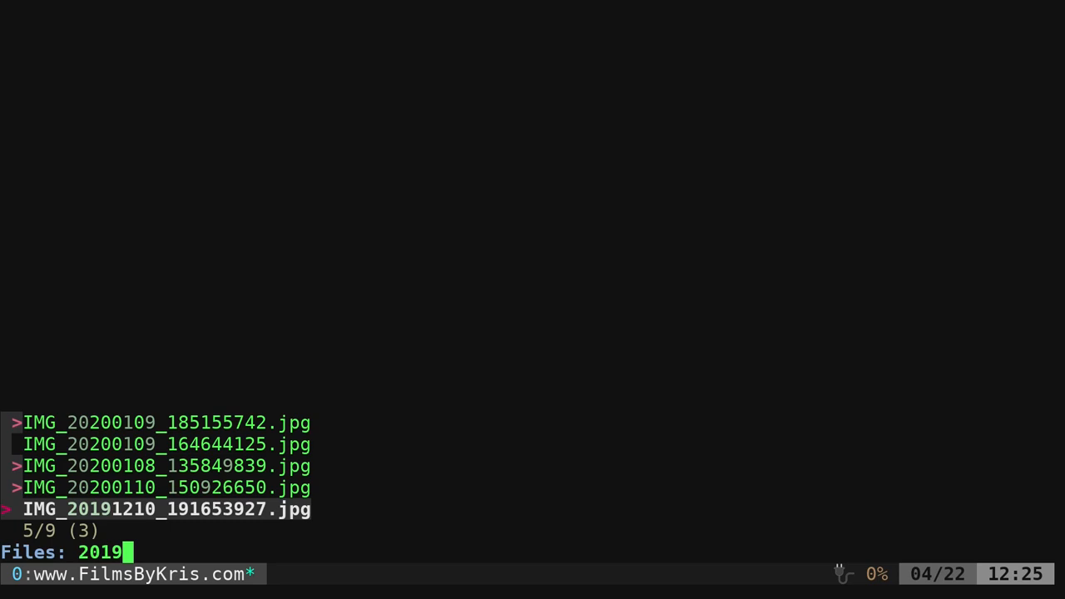
mouse_move(33, 539)
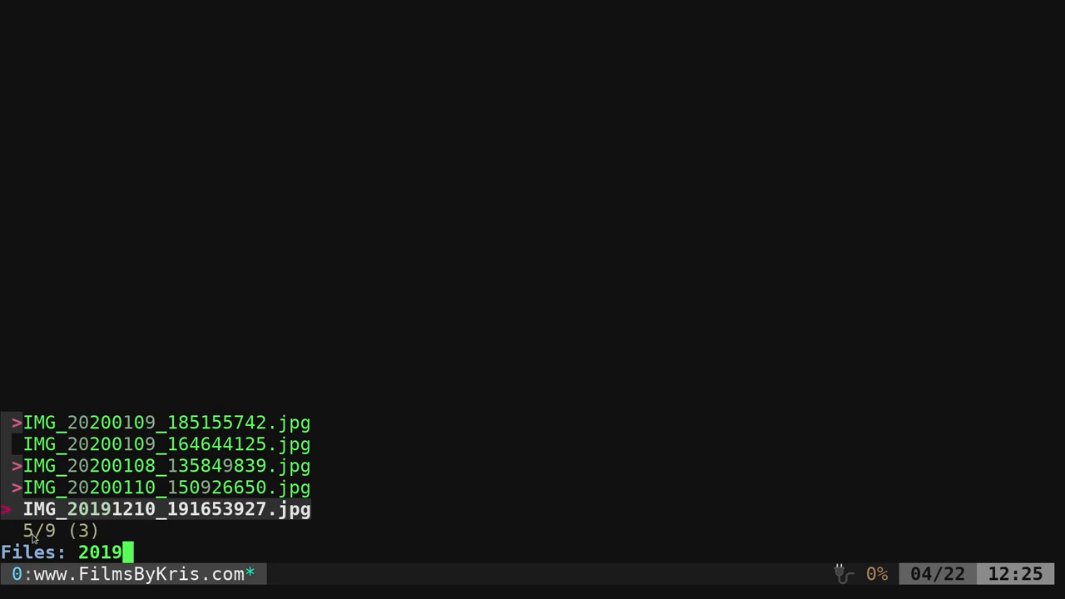
mouse_move(77, 535)
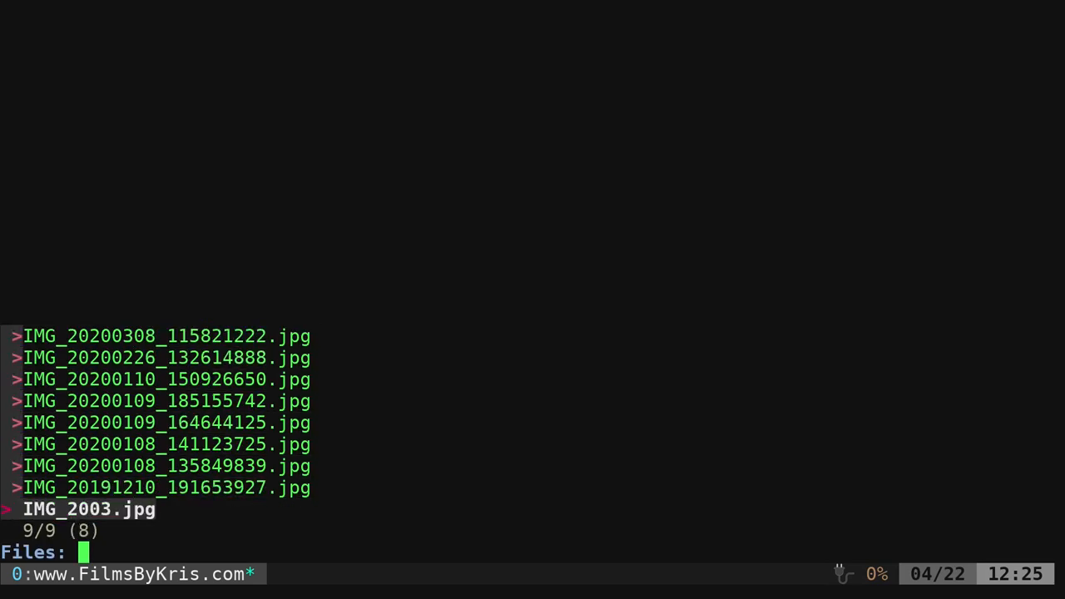
key(Return)
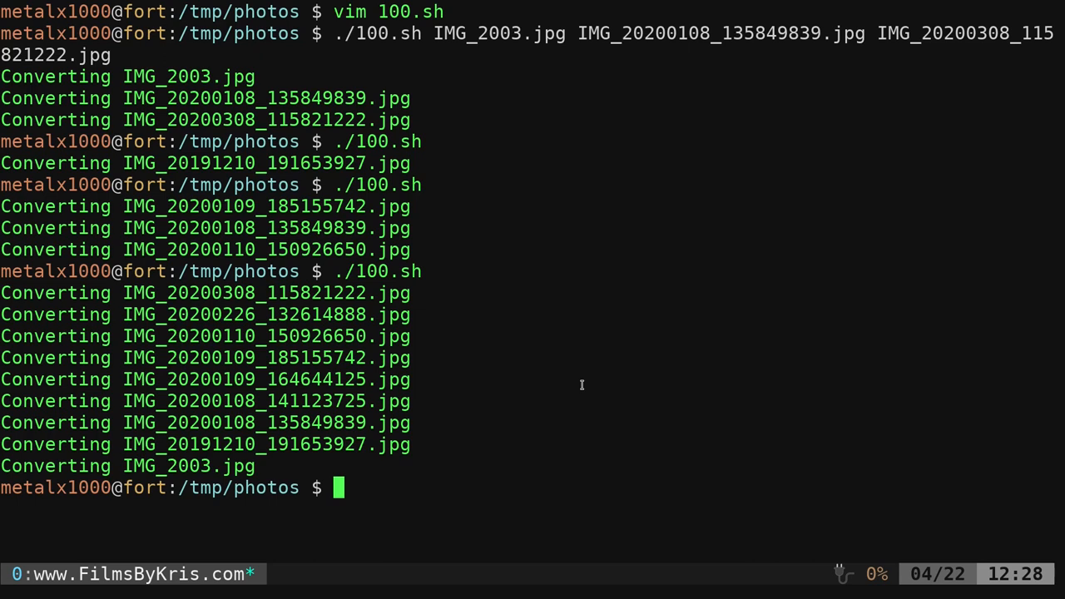
mouse_move(595, 344)
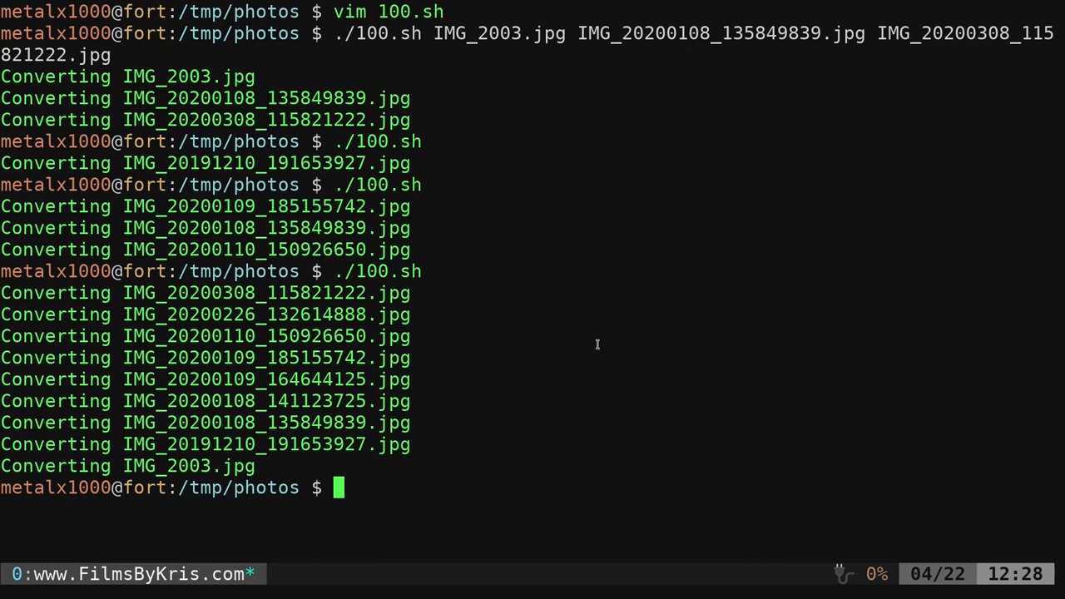